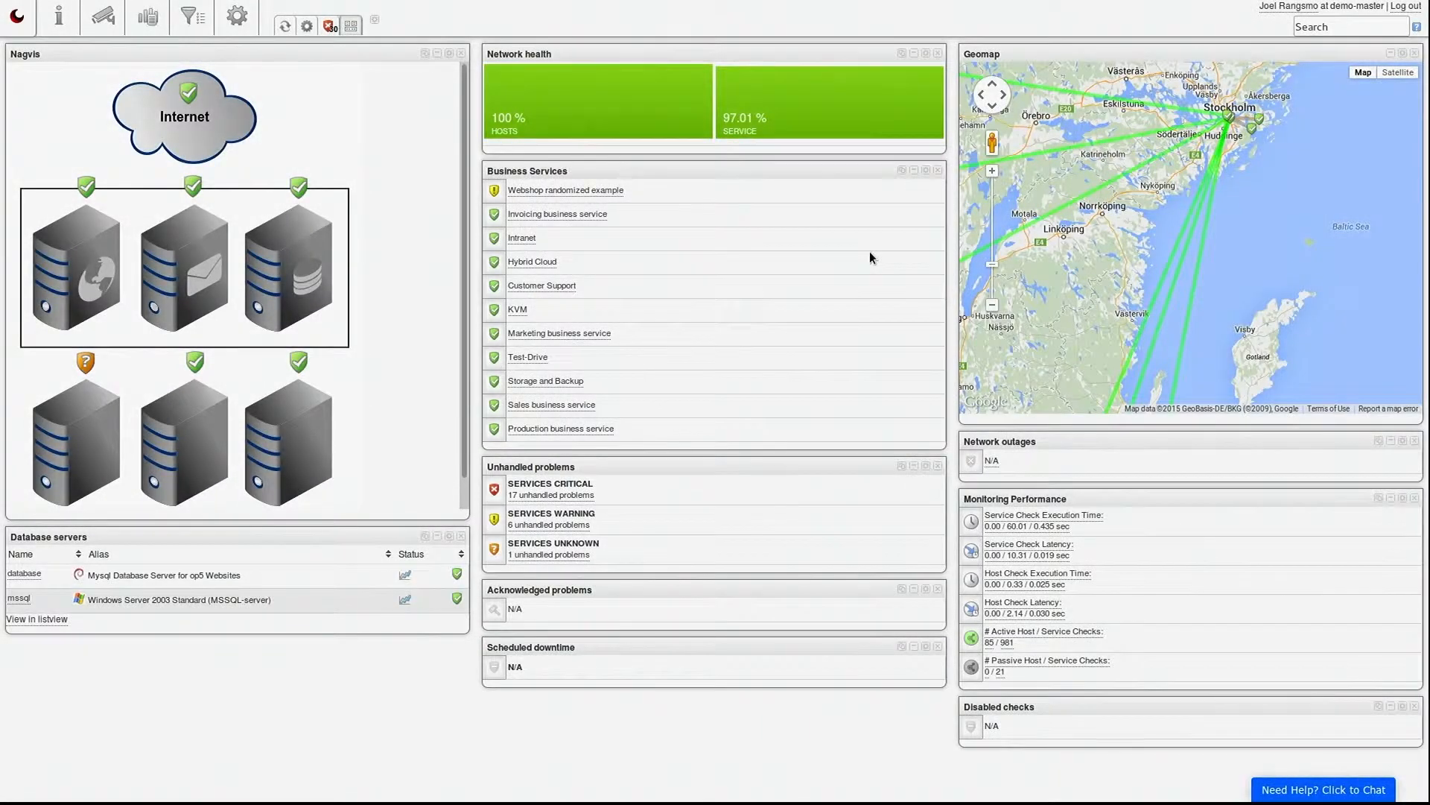
{"action": "mouse_move", "coordinate": [804, 295]}
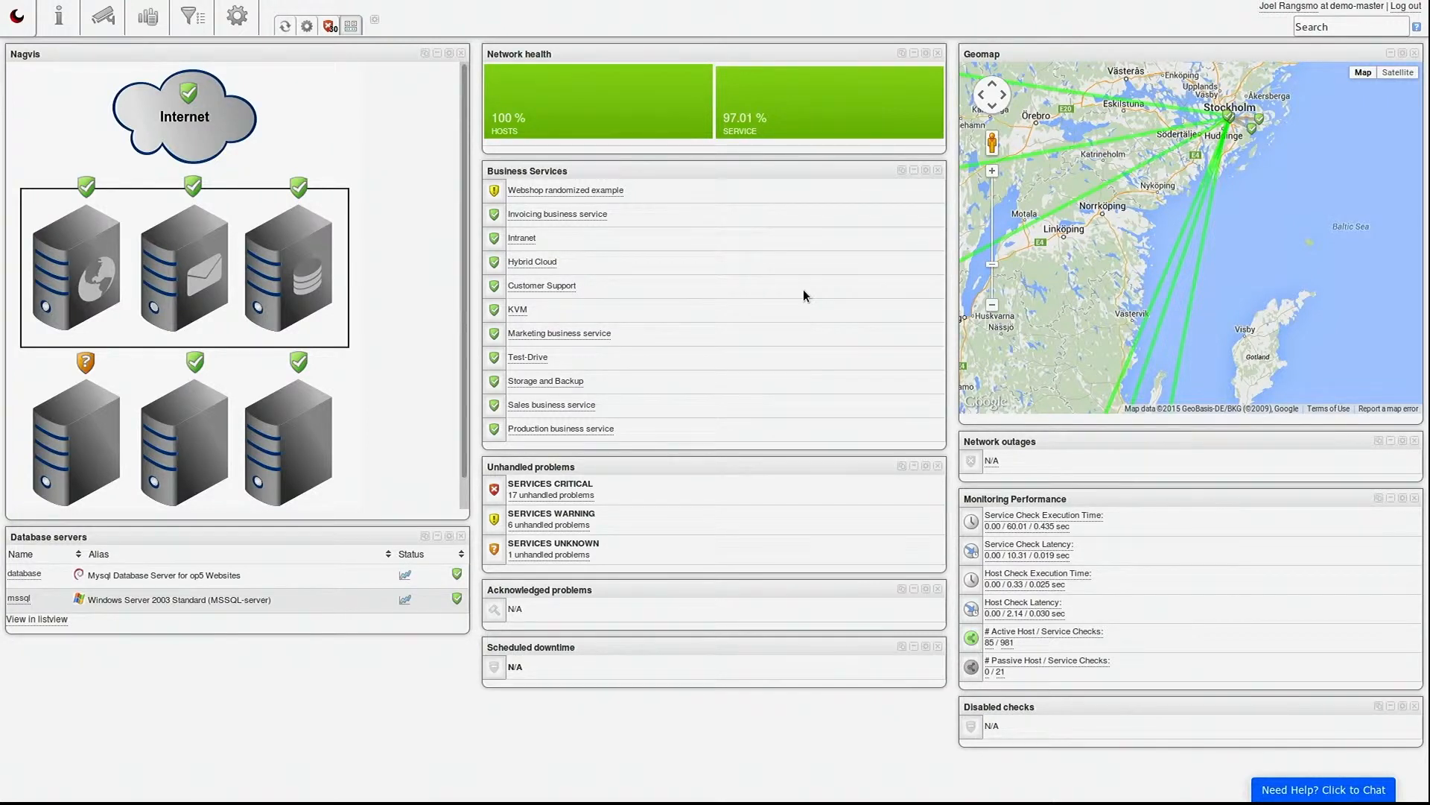
{"action": "mouse_move", "coordinate": [809, 286]}
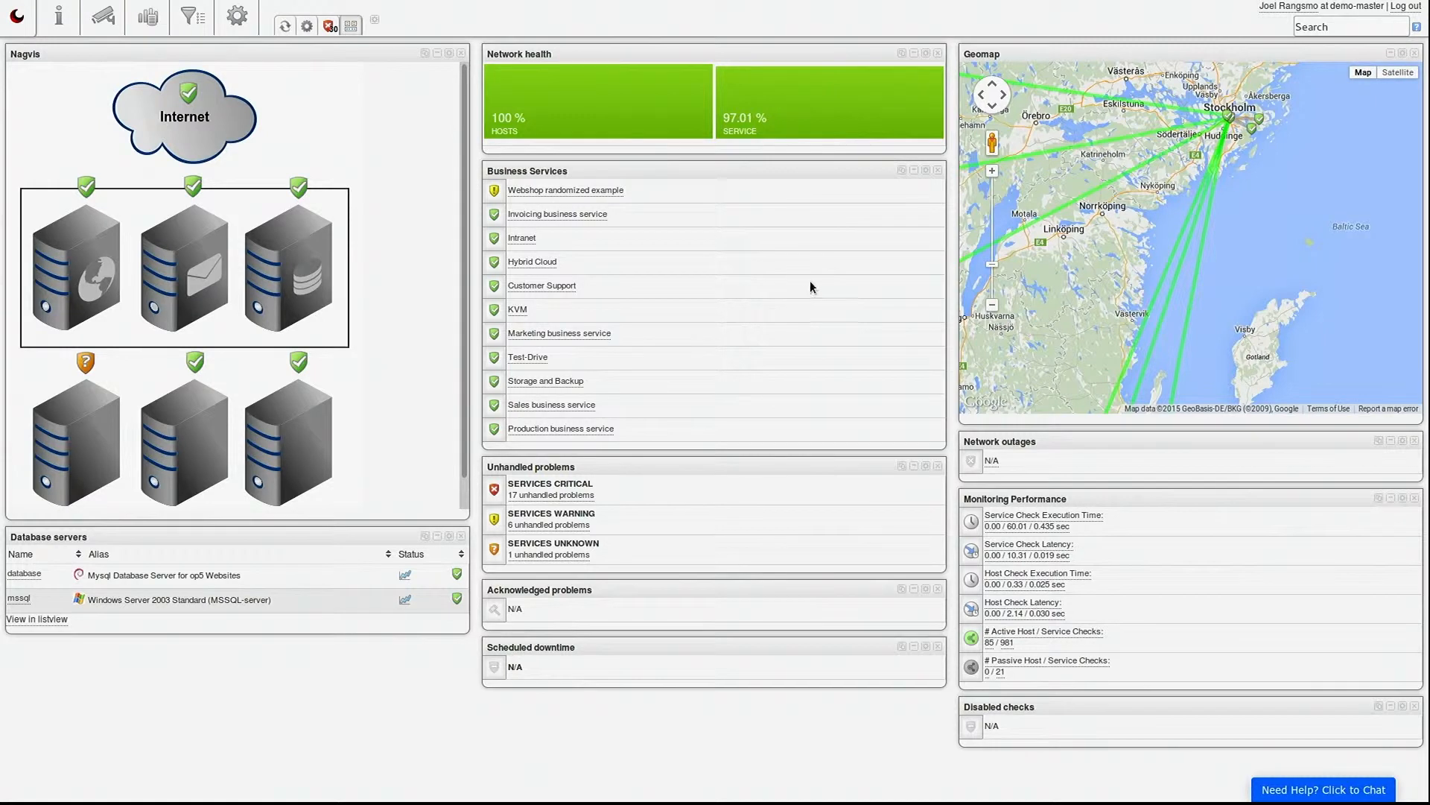
{"action": "mouse_move", "coordinate": [991, 307]}
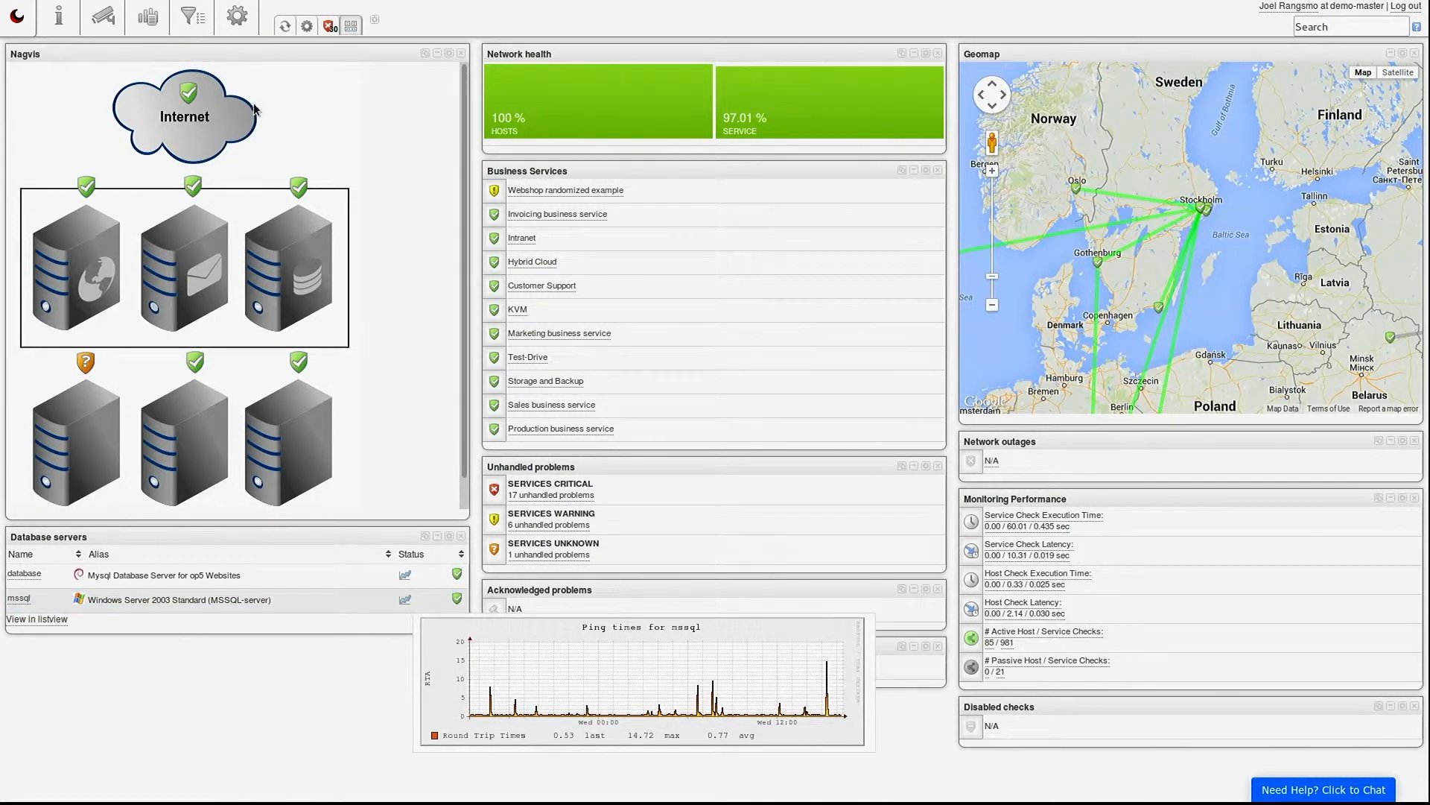
Start the Host Wizard and scroll to the Standalone VMware ESXi virtualization host option
{"action": "left_click", "coordinate": [237, 18]}
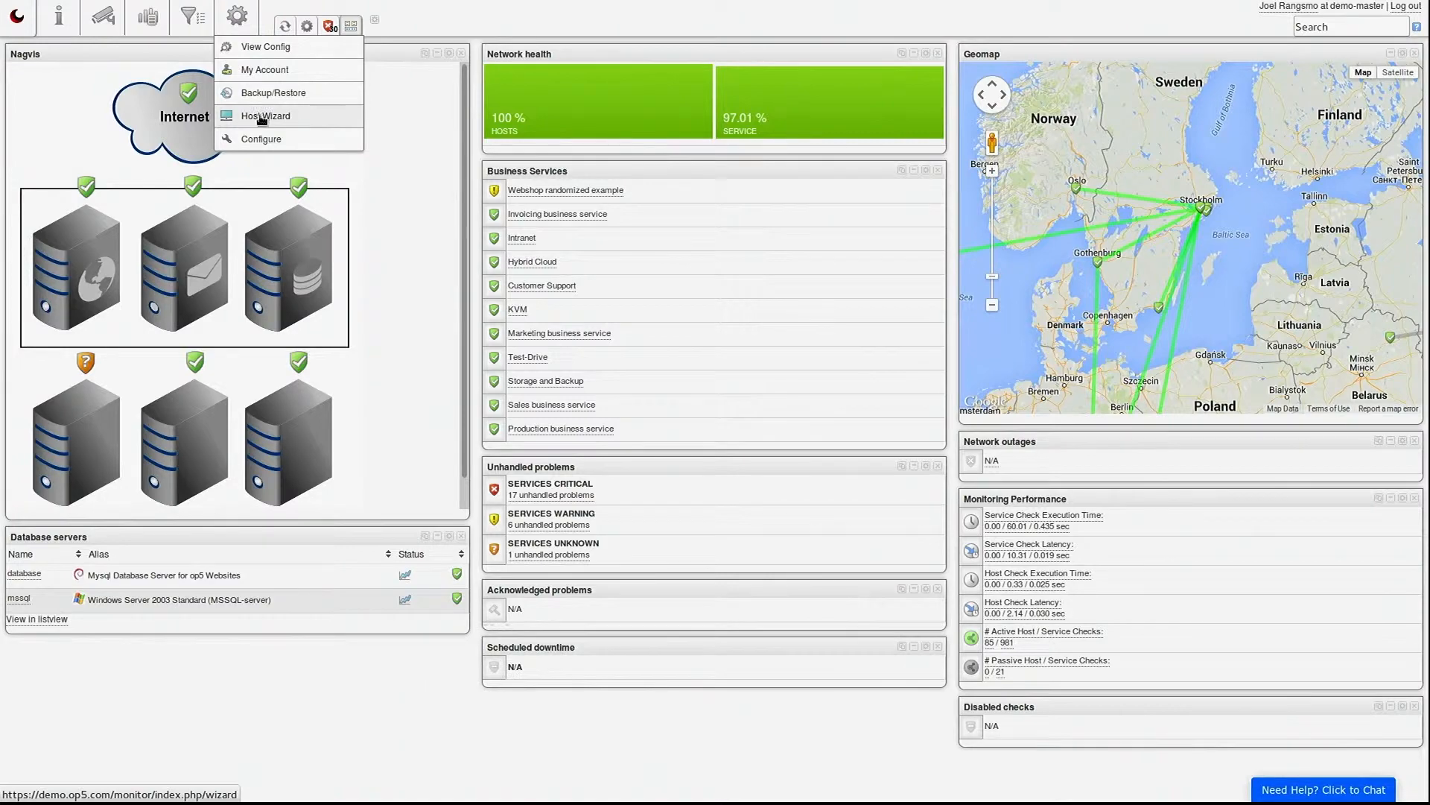
{"action": "left_click", "coordinate": [264, 116]}
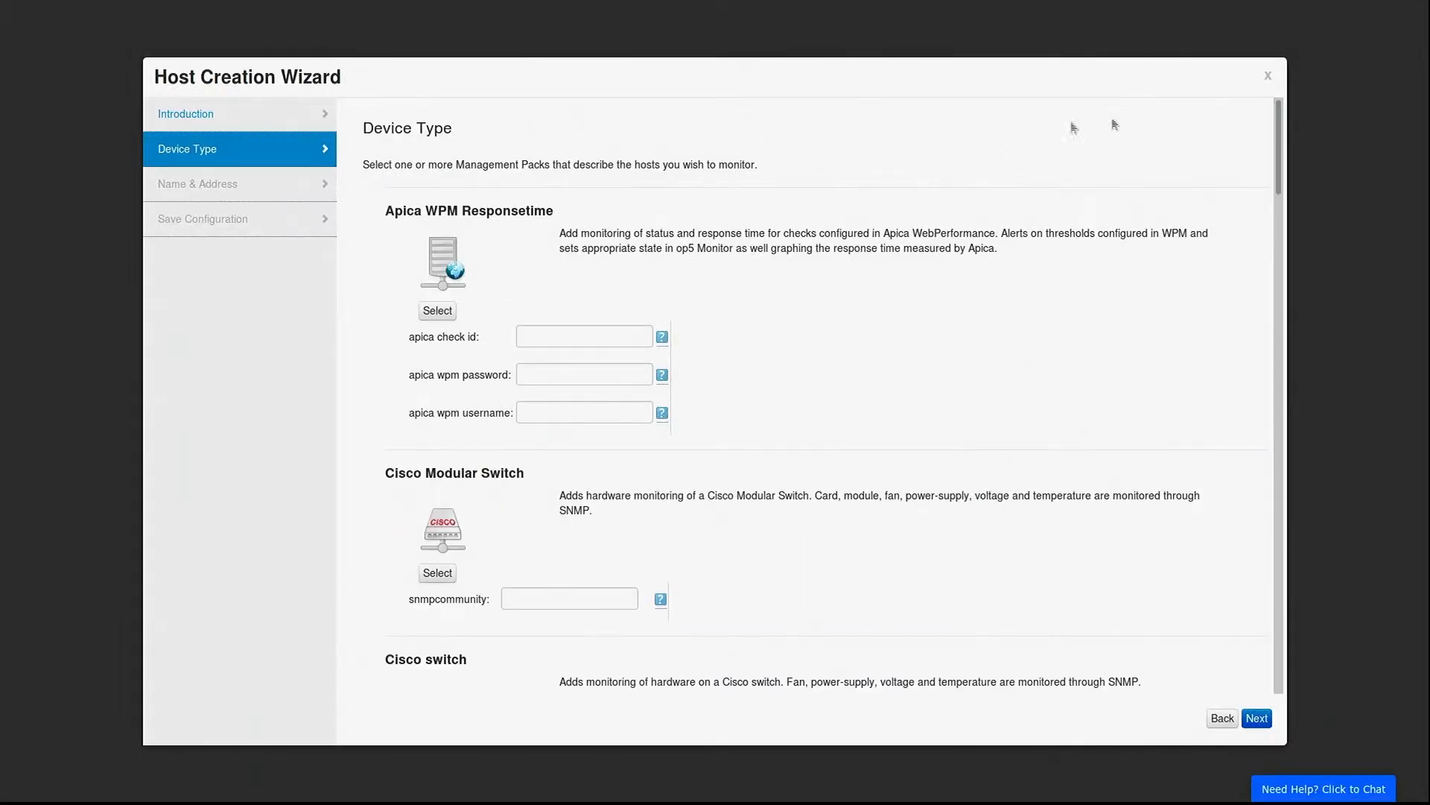
{"action": "scroll", "scroll_direction": "down", "scroll_amount": 3}
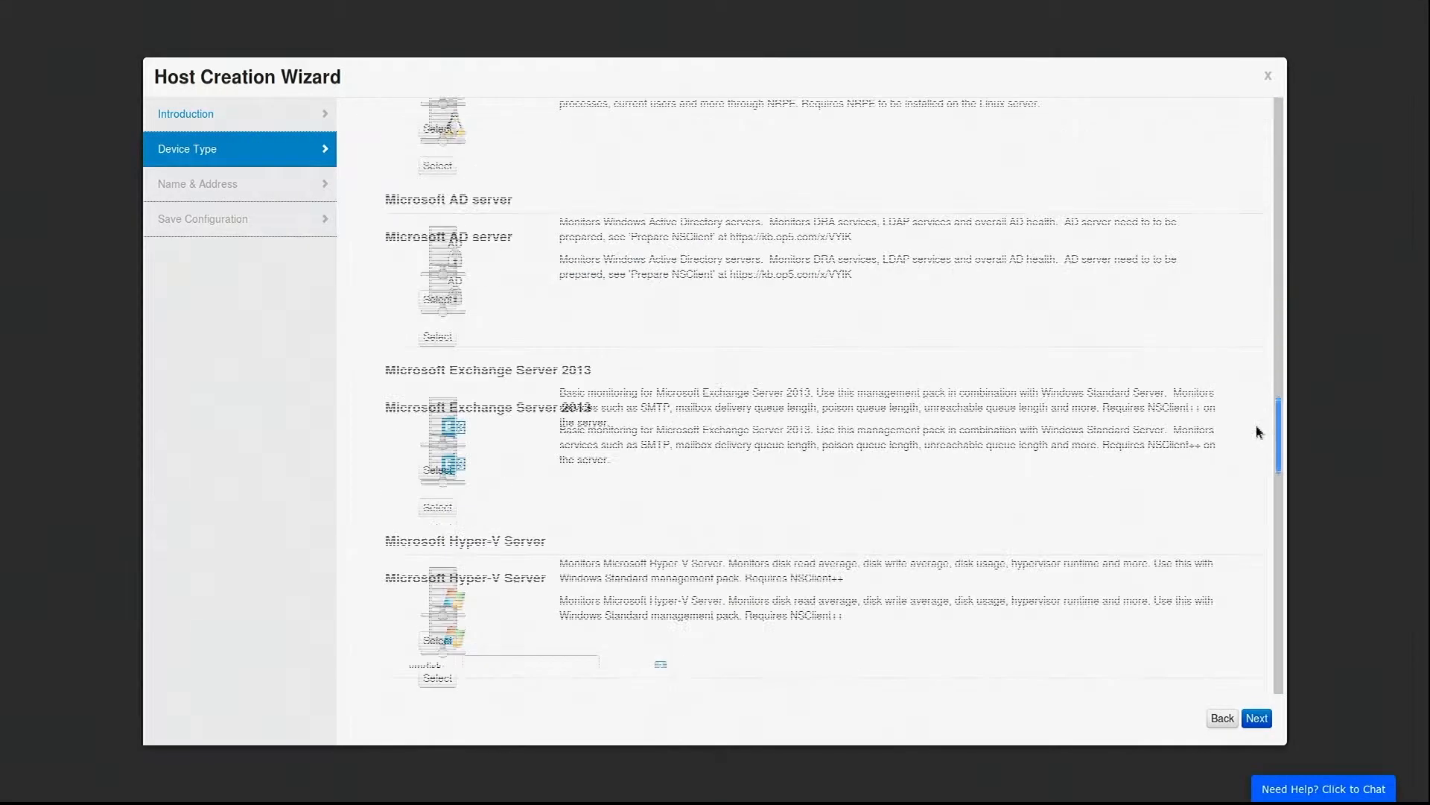
{"action": "scroll", "scroll_direction": "down", "scroll_amount": 3}
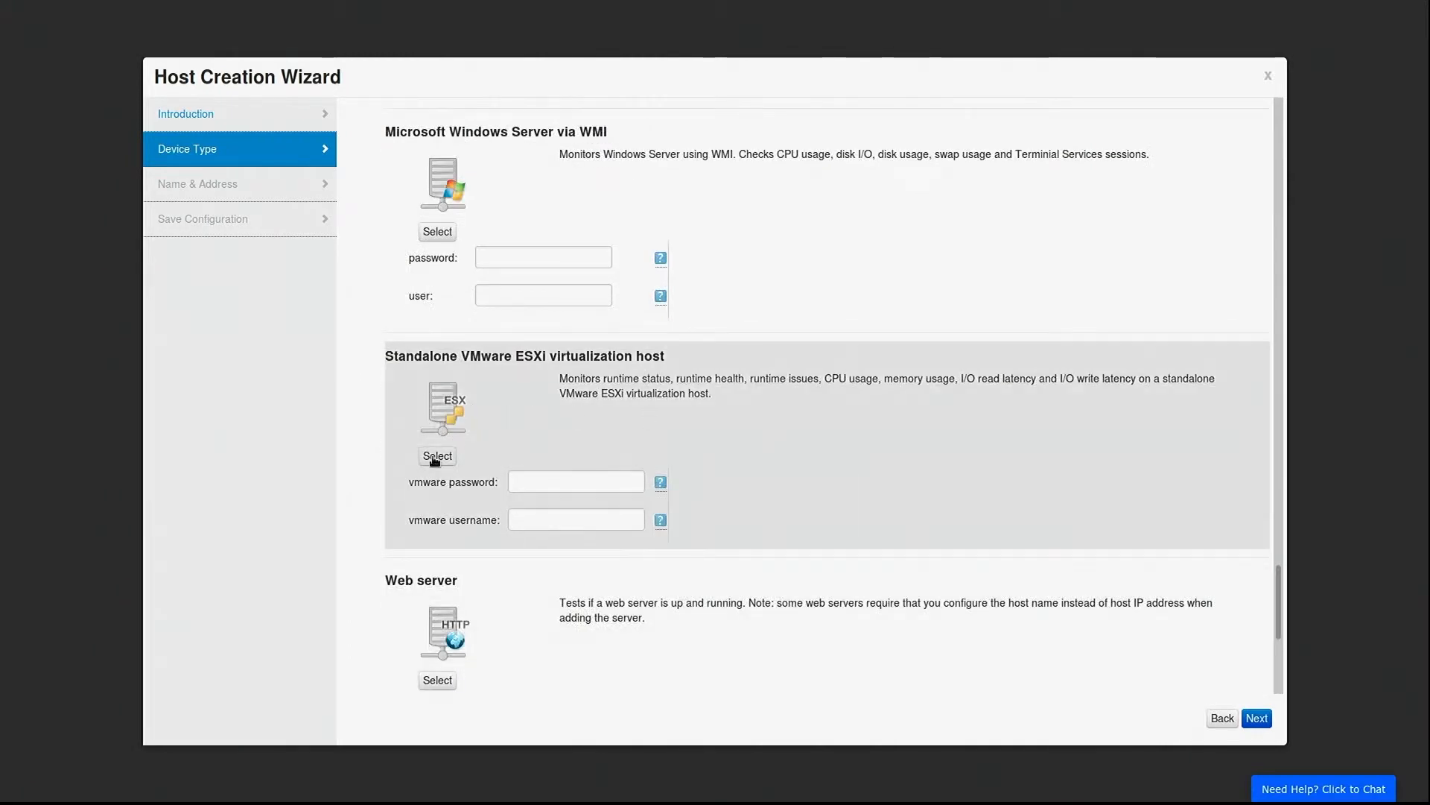
Enter the monitoringuser VMware credentials and advance to host addressing
{"action": "type", "text": "myexam"}
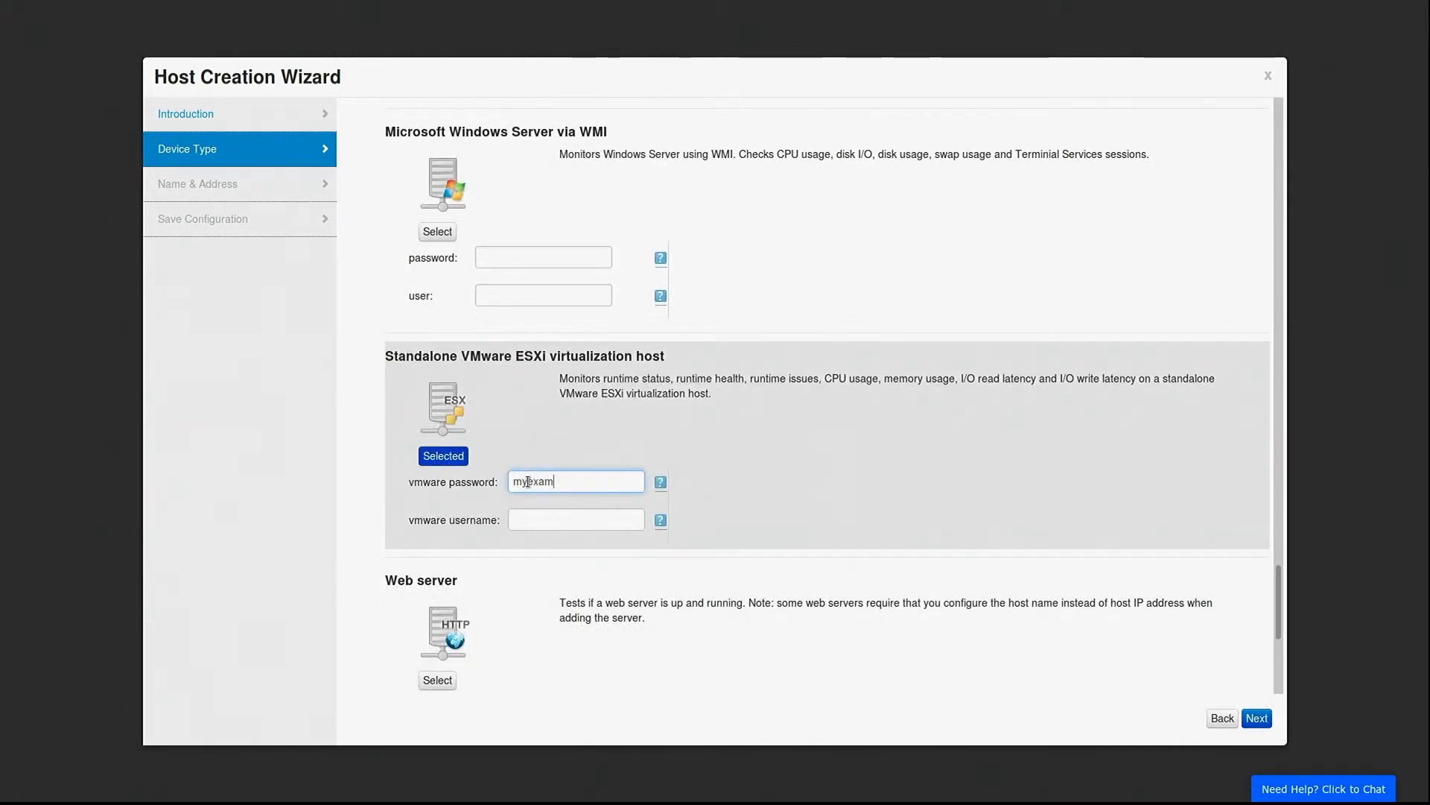
{"action": "type", "text": "monitoringuser"}
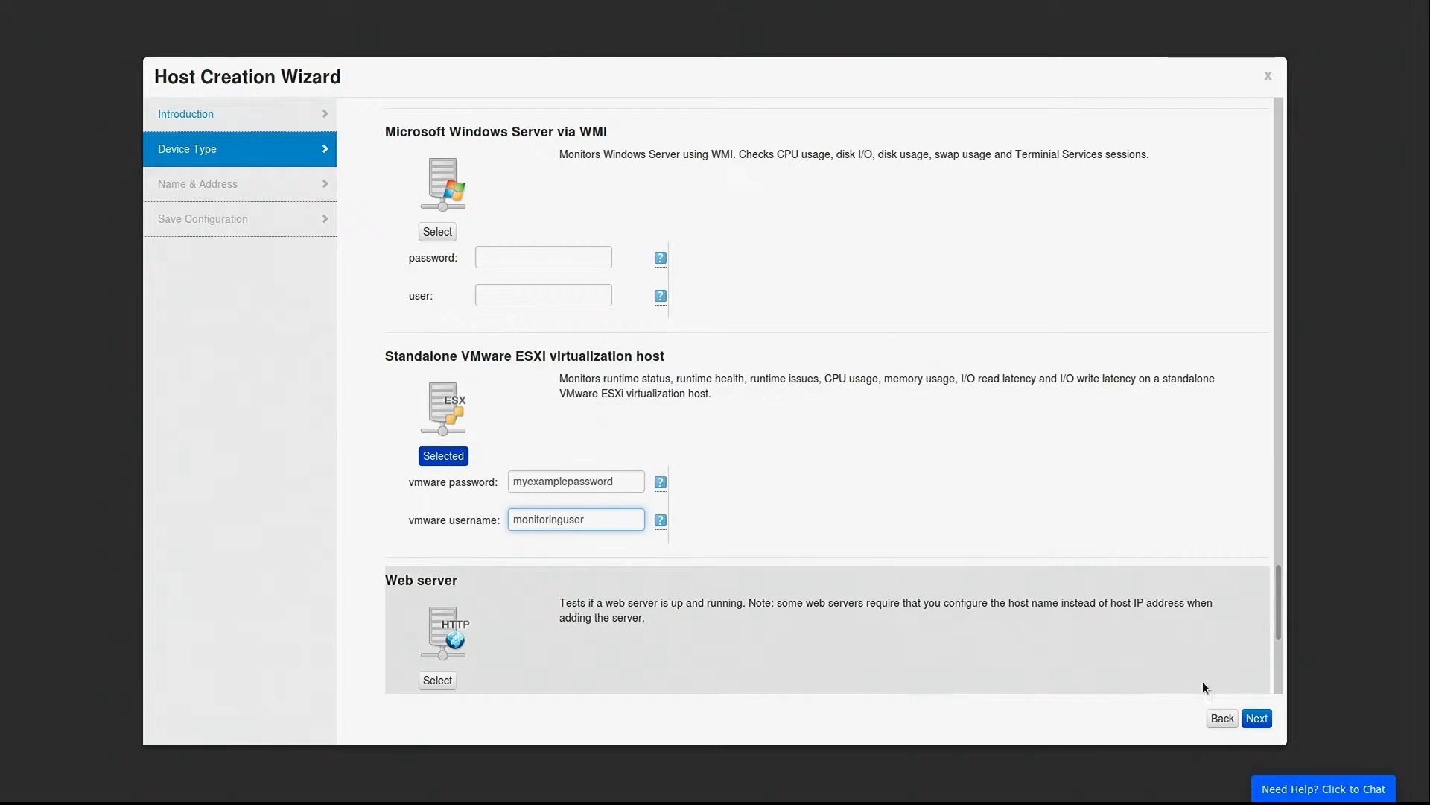
{"action": "left_click", "coordinate": [1256, 718]}
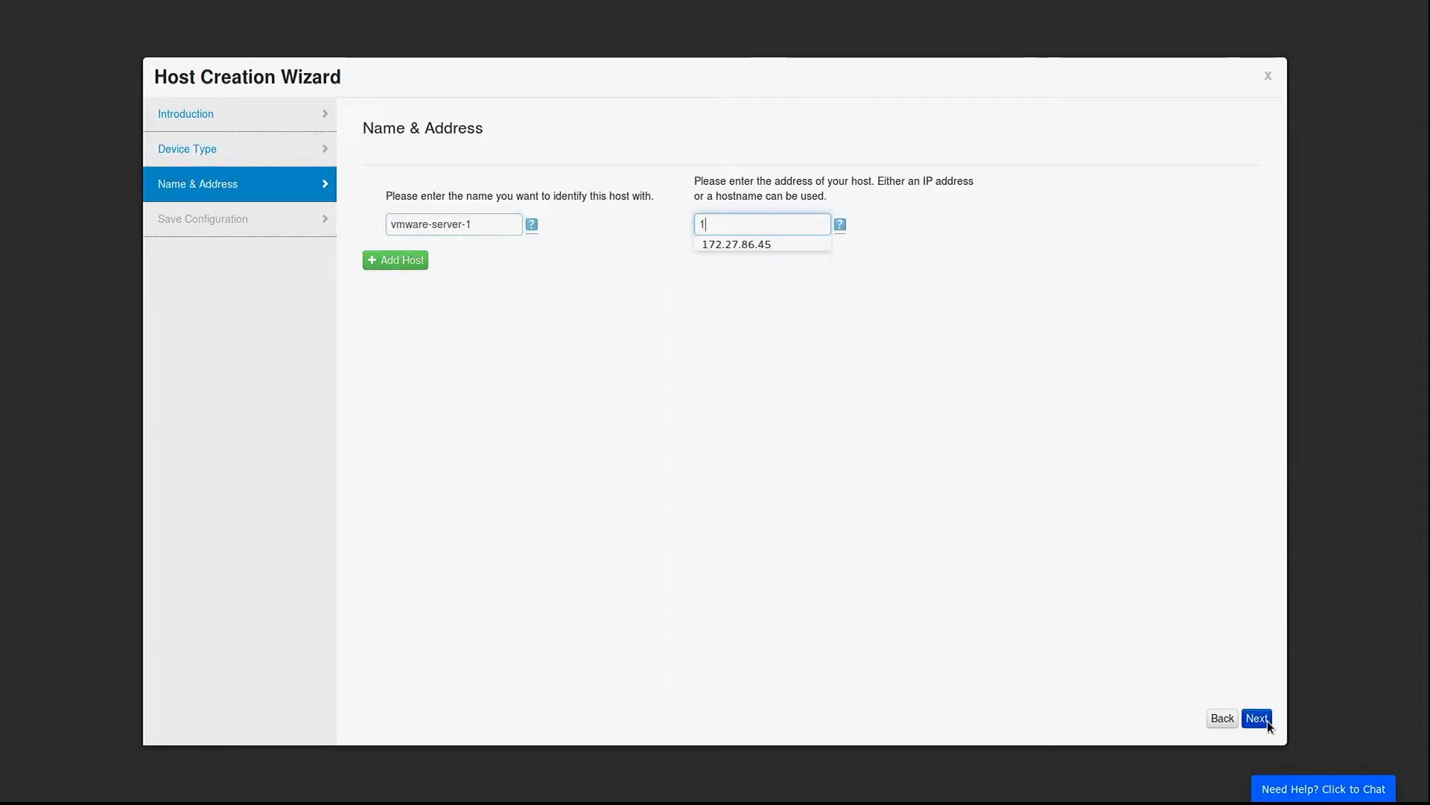
Add ESXi hosts at 172.27.87.20 and 172.27.87.22, then advance to saving
{"action": "type", "text": "172.27.87.20"}
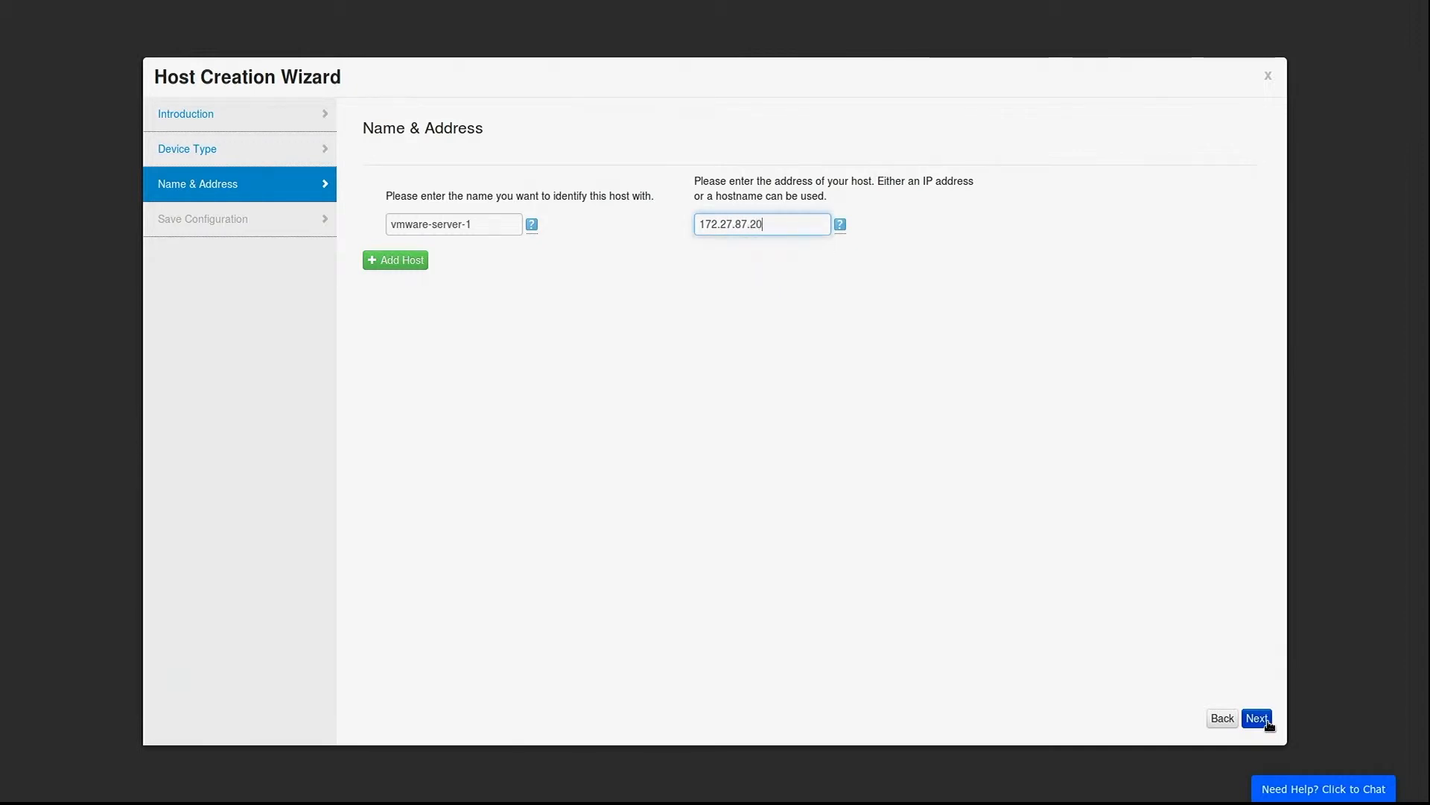
{"action": "left_click", "coordinate": [395, 260]}
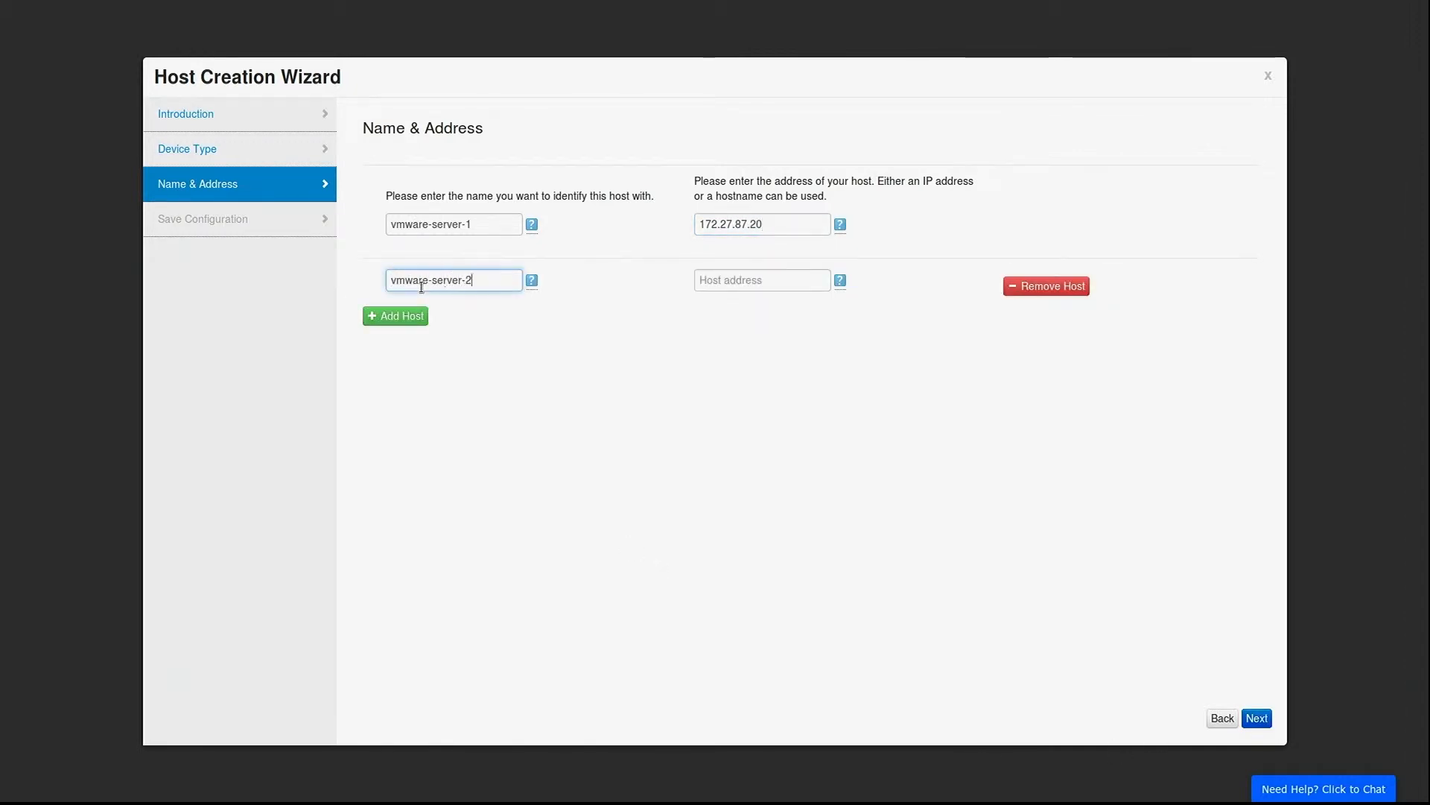
{"action": "type", "text": "172.27.87.22"}
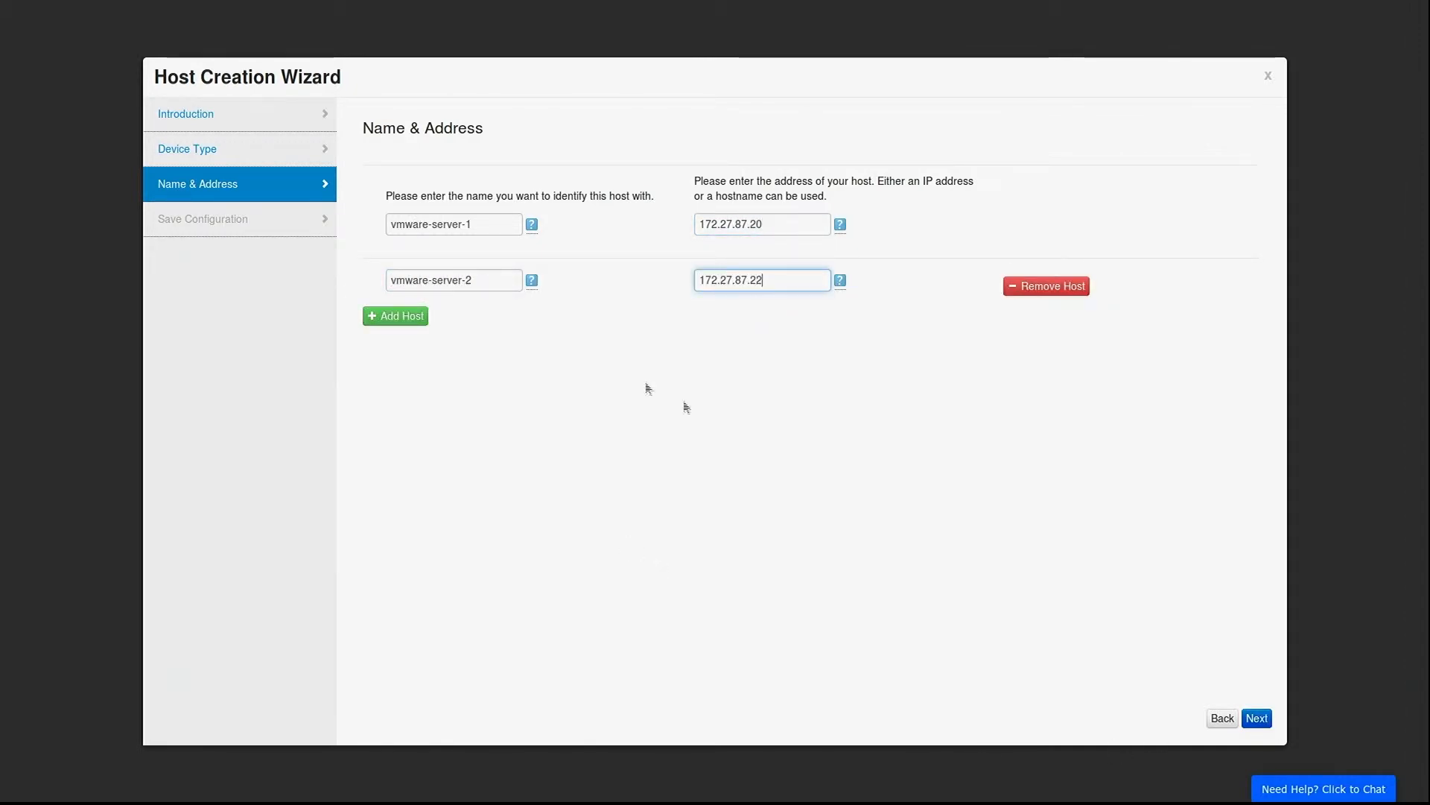
{"action": "left_click", "coordinate": [1256, 718]}
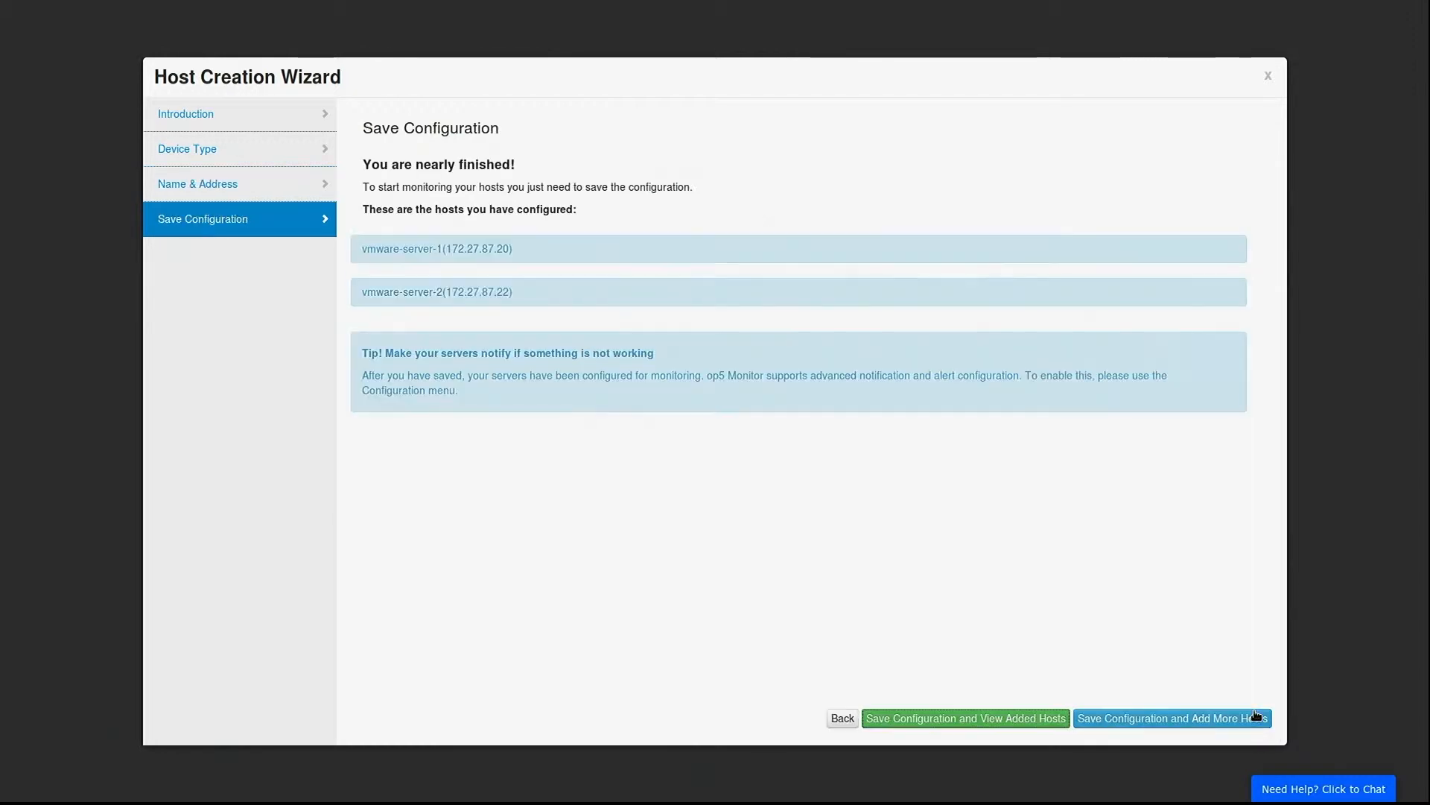
Save the configuration for vmware-server-1 and vmware-server-2 and view the added hosts
{"action": "left_click", "coordinate": [964, 718]}
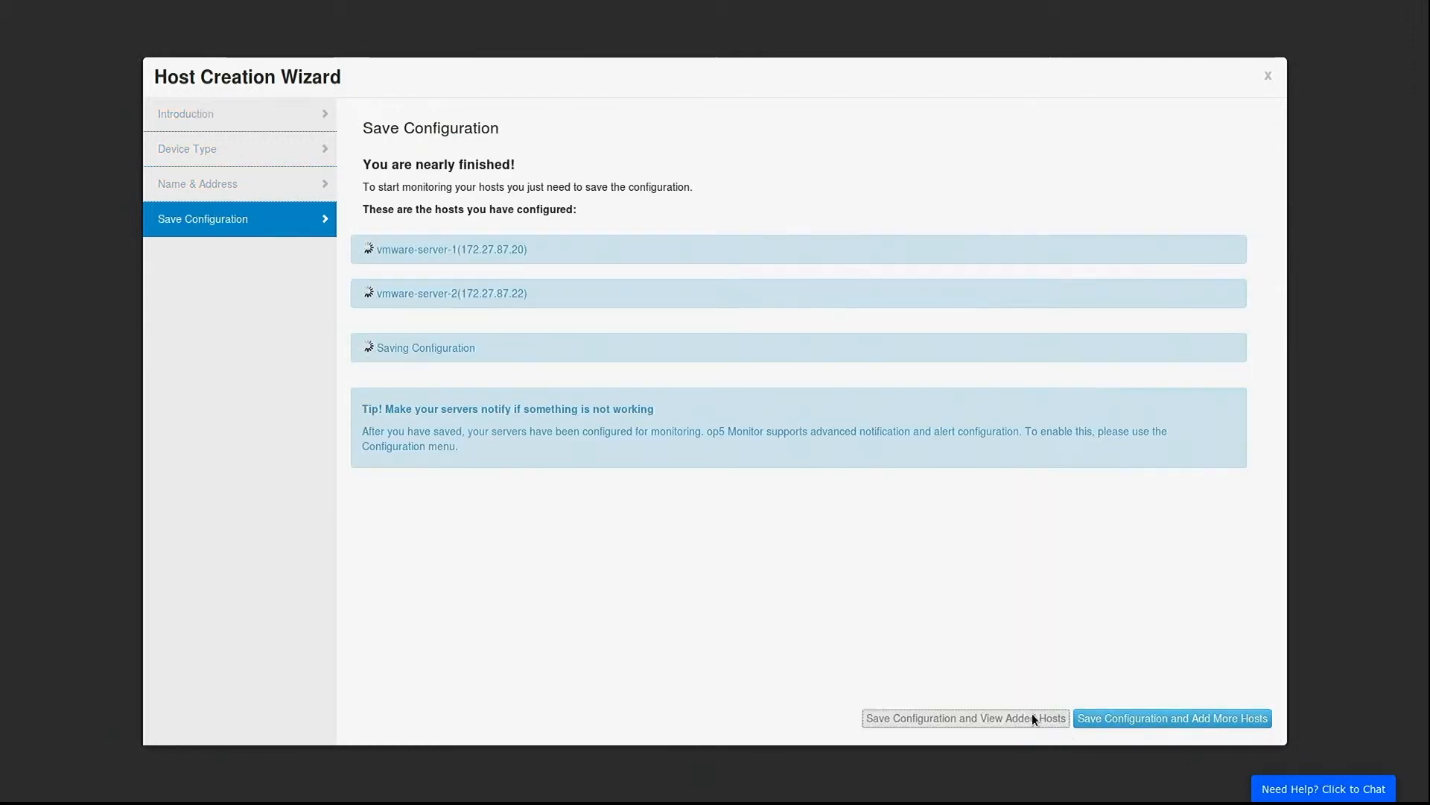
{"action": "left_click", "coordinate": [963, 718]}
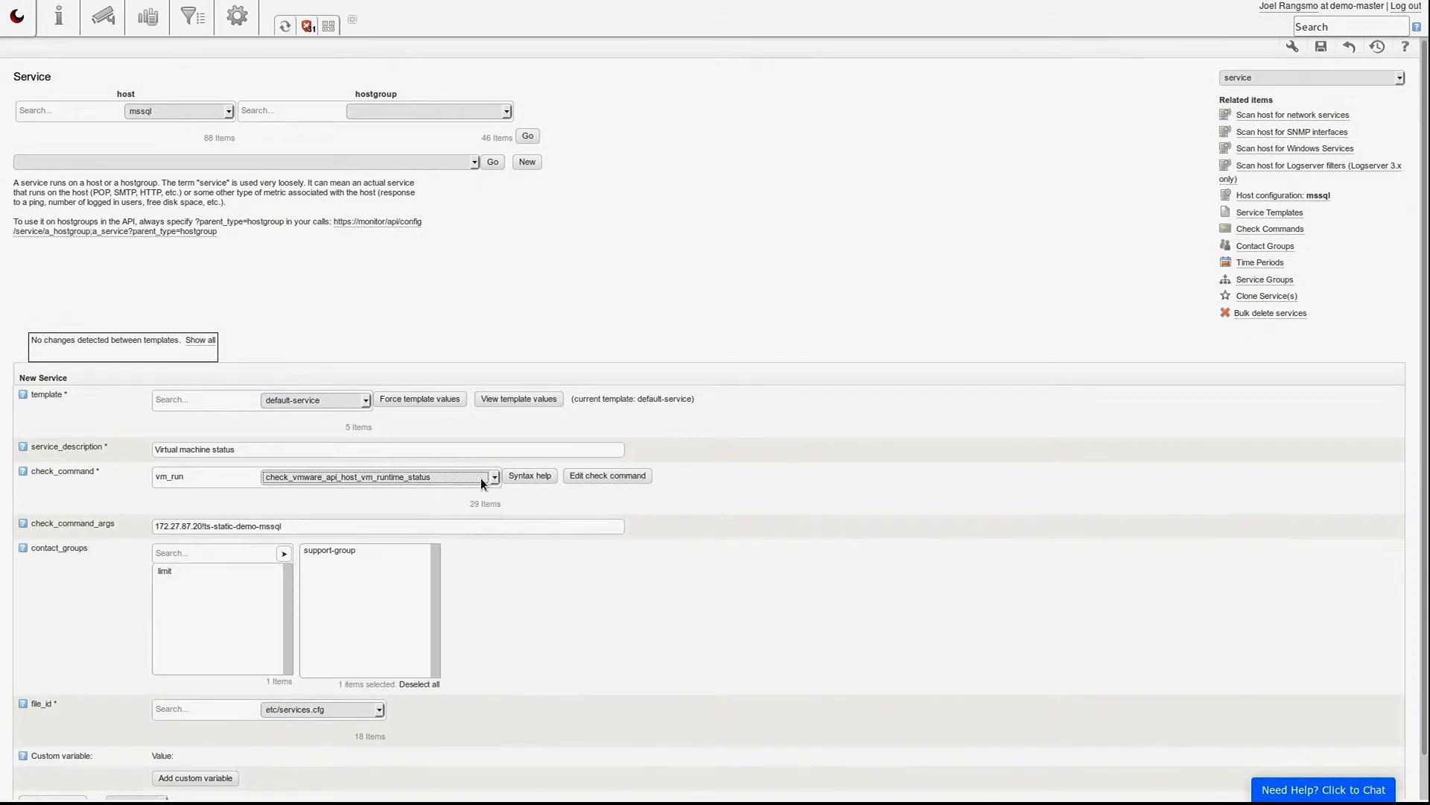
Open the mssql host's 'Virtual machine status' service detail page
{"action": "scroll", "scroll_direction": "down", "scroll_amount": 3}
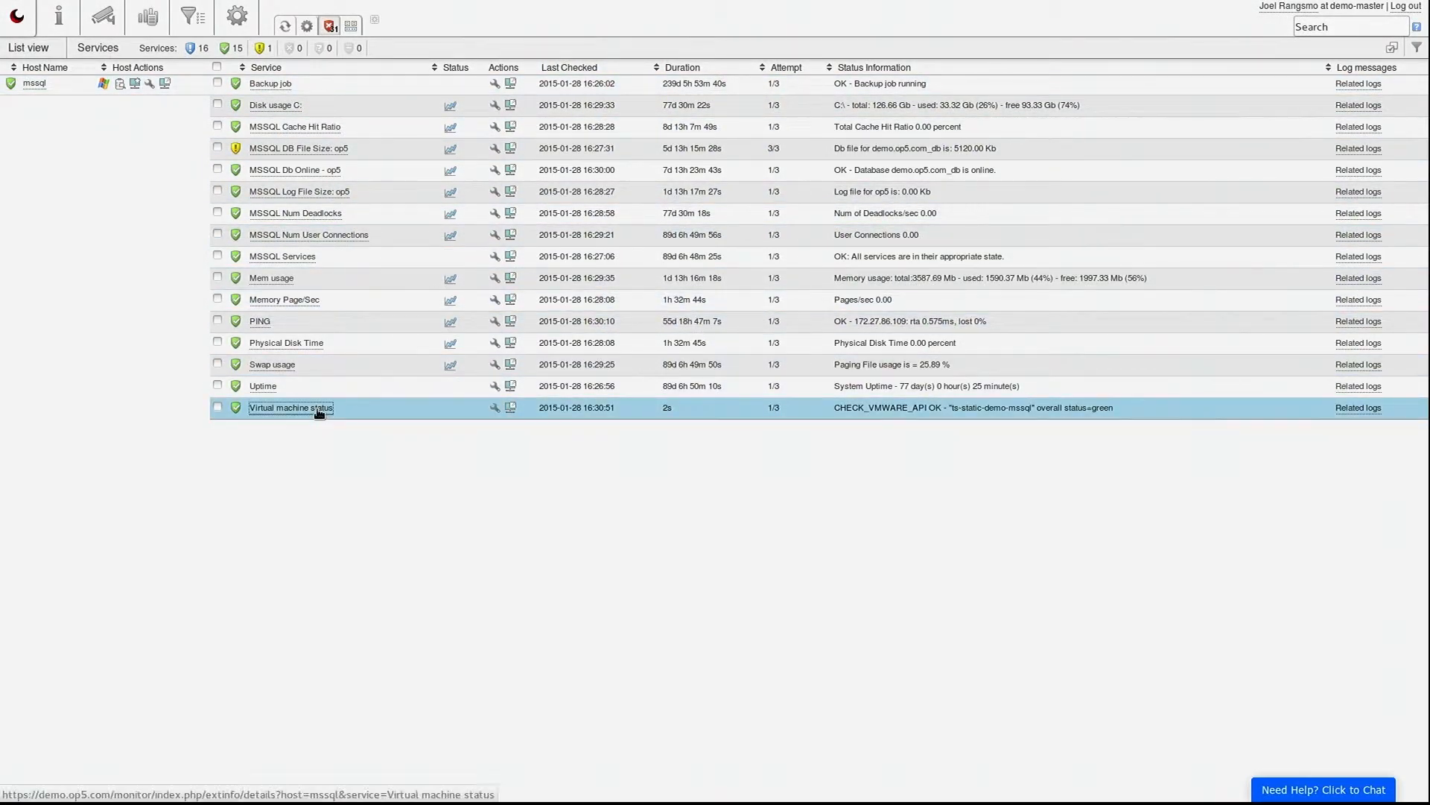
{"action": "left_click", "coordinate": [291, 408]}
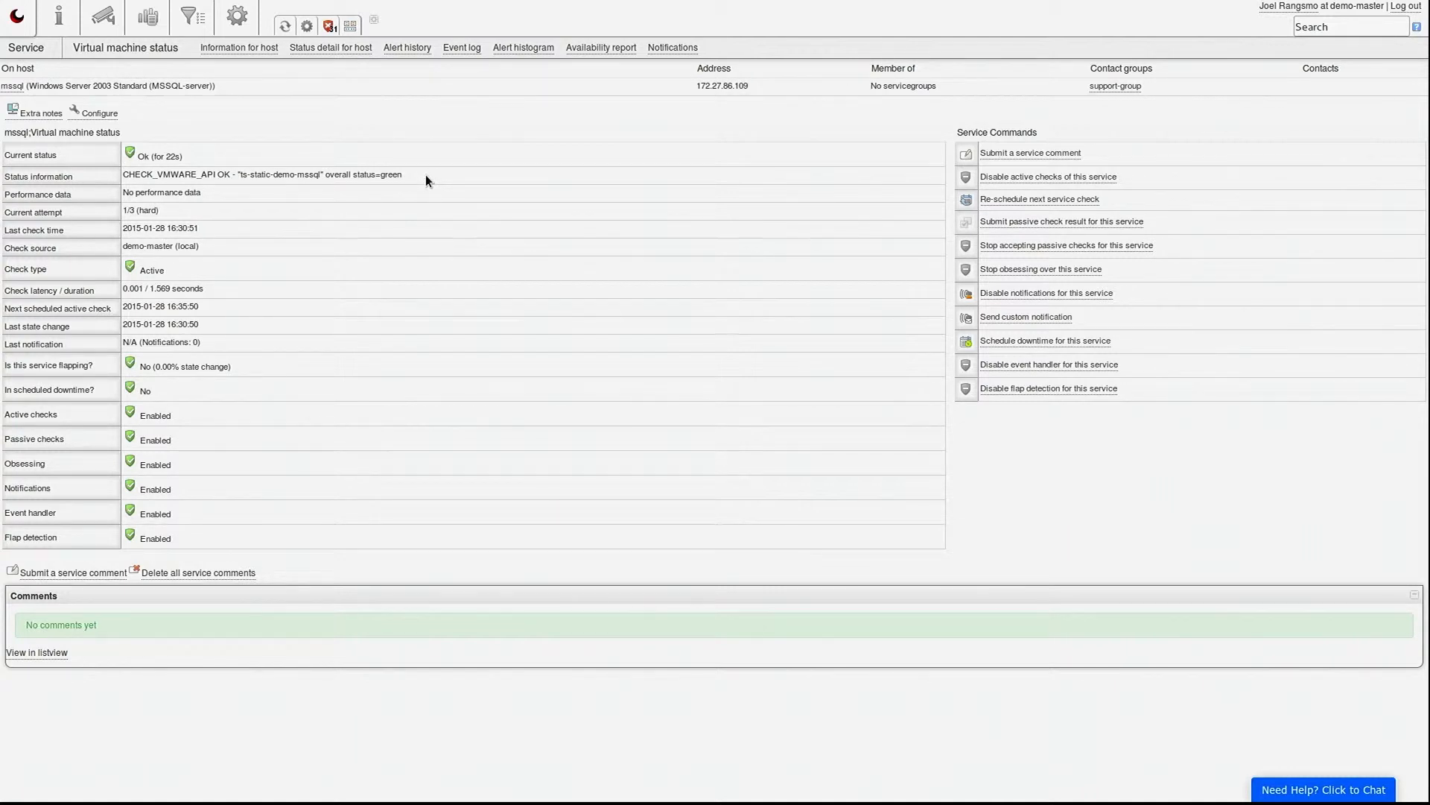
{"action": "mouse_move", "coordinate": [133, 36]}
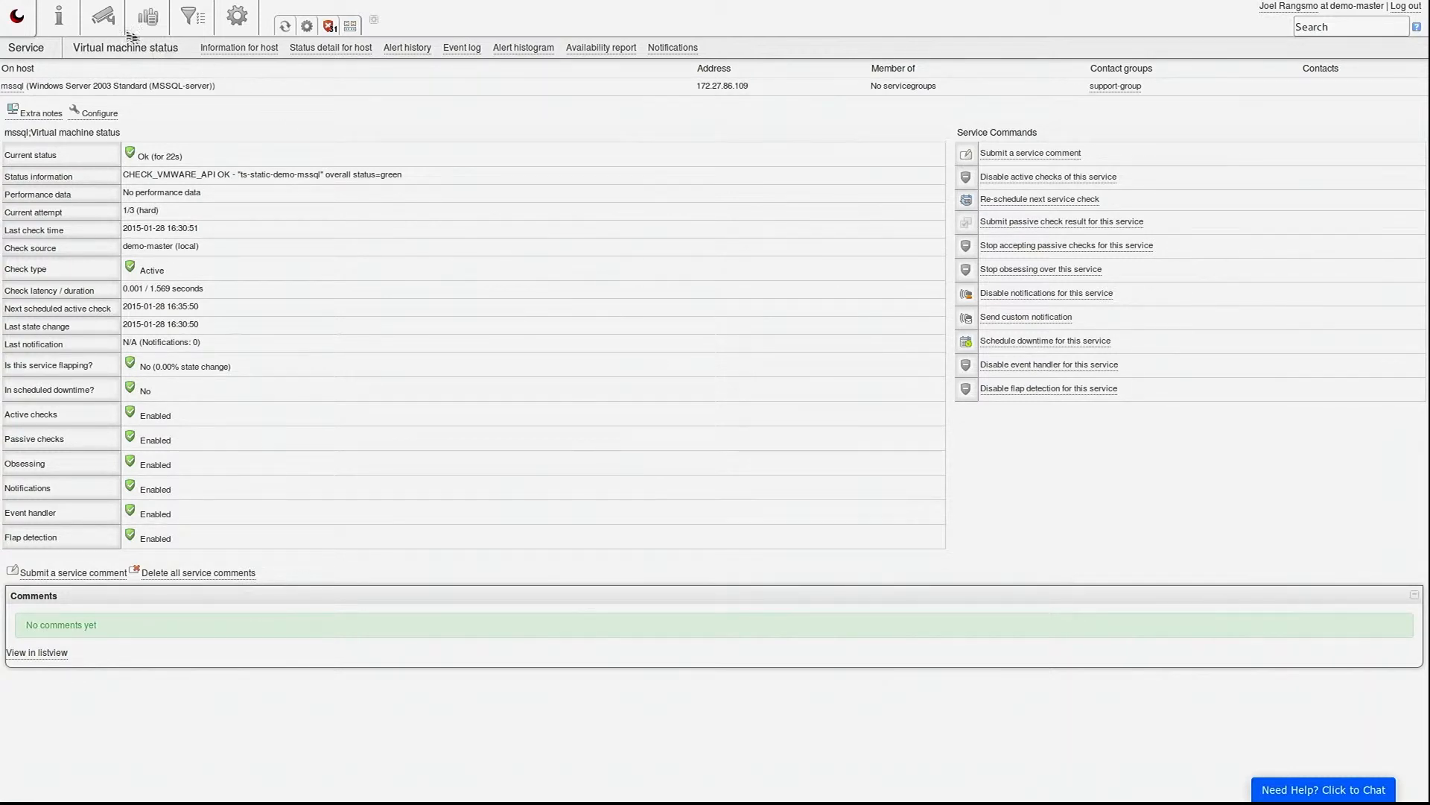
{"action": "left_click", "coordinate": [102, 17]}
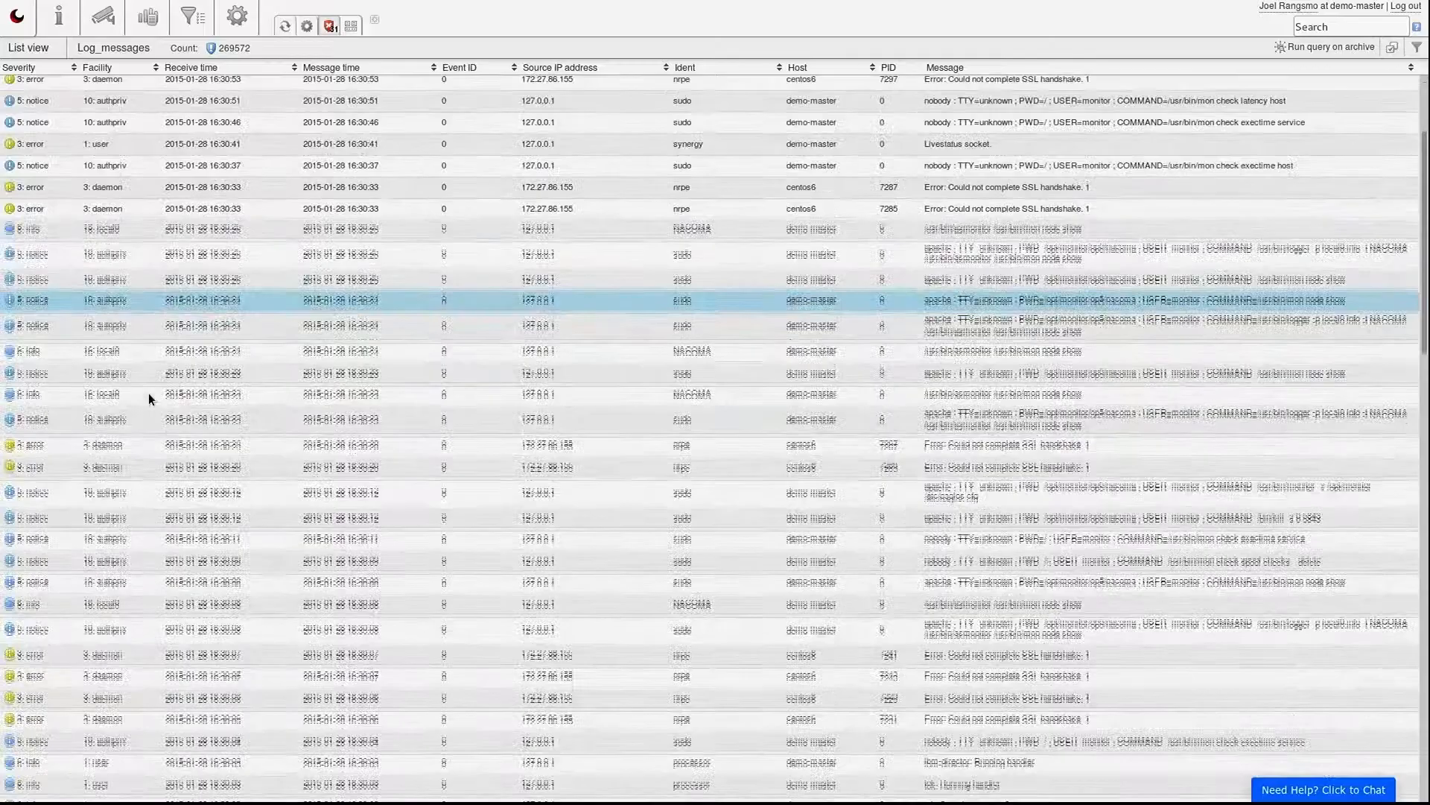
Scroll through the collected log messages list
{"action": "scroll", "scroll_direction": "down", "scroll_amount": 3}
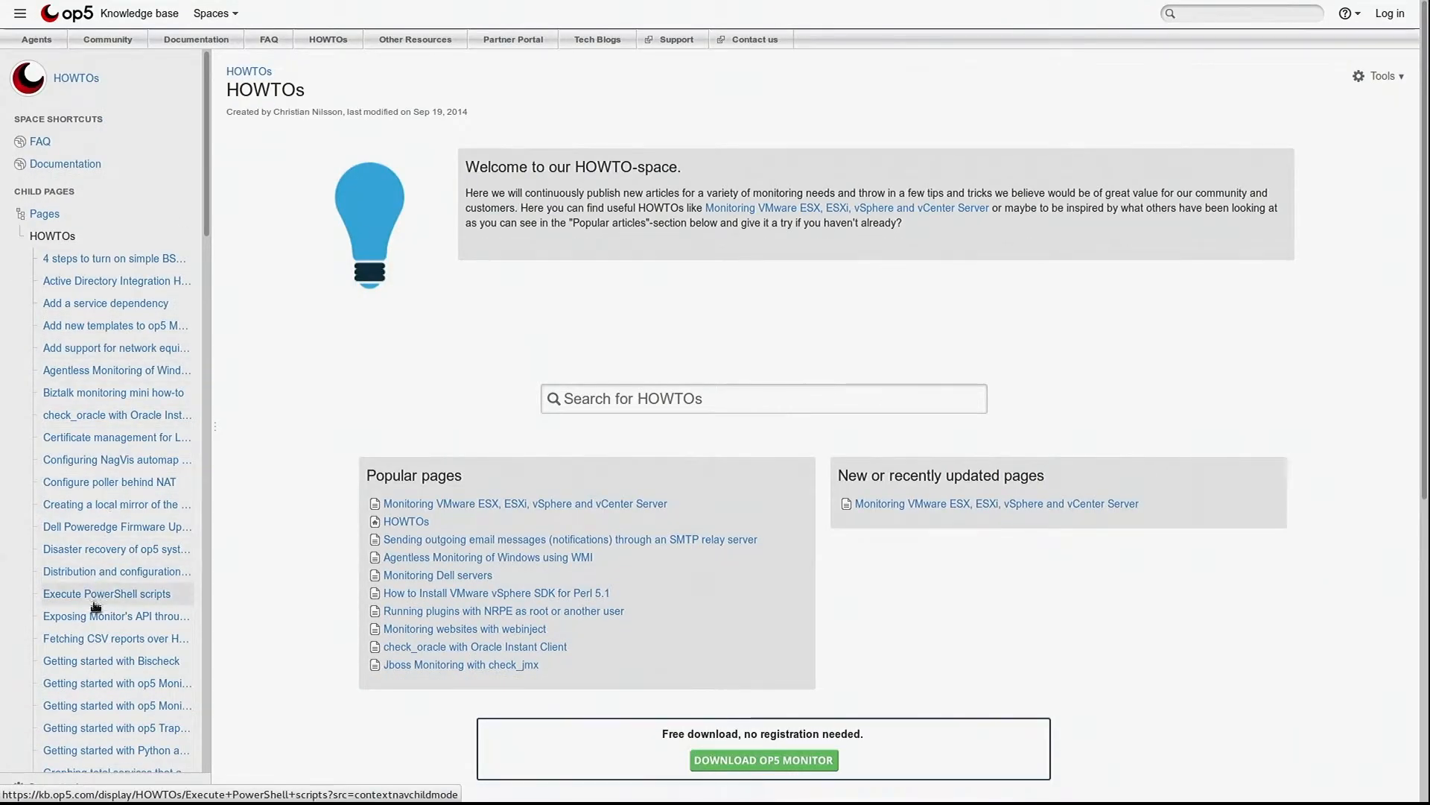
Open the 'Execute PowerShell scripts' HOWTO article and scroll through it
{"action": "left_click", "coordinate": [105, 593]}
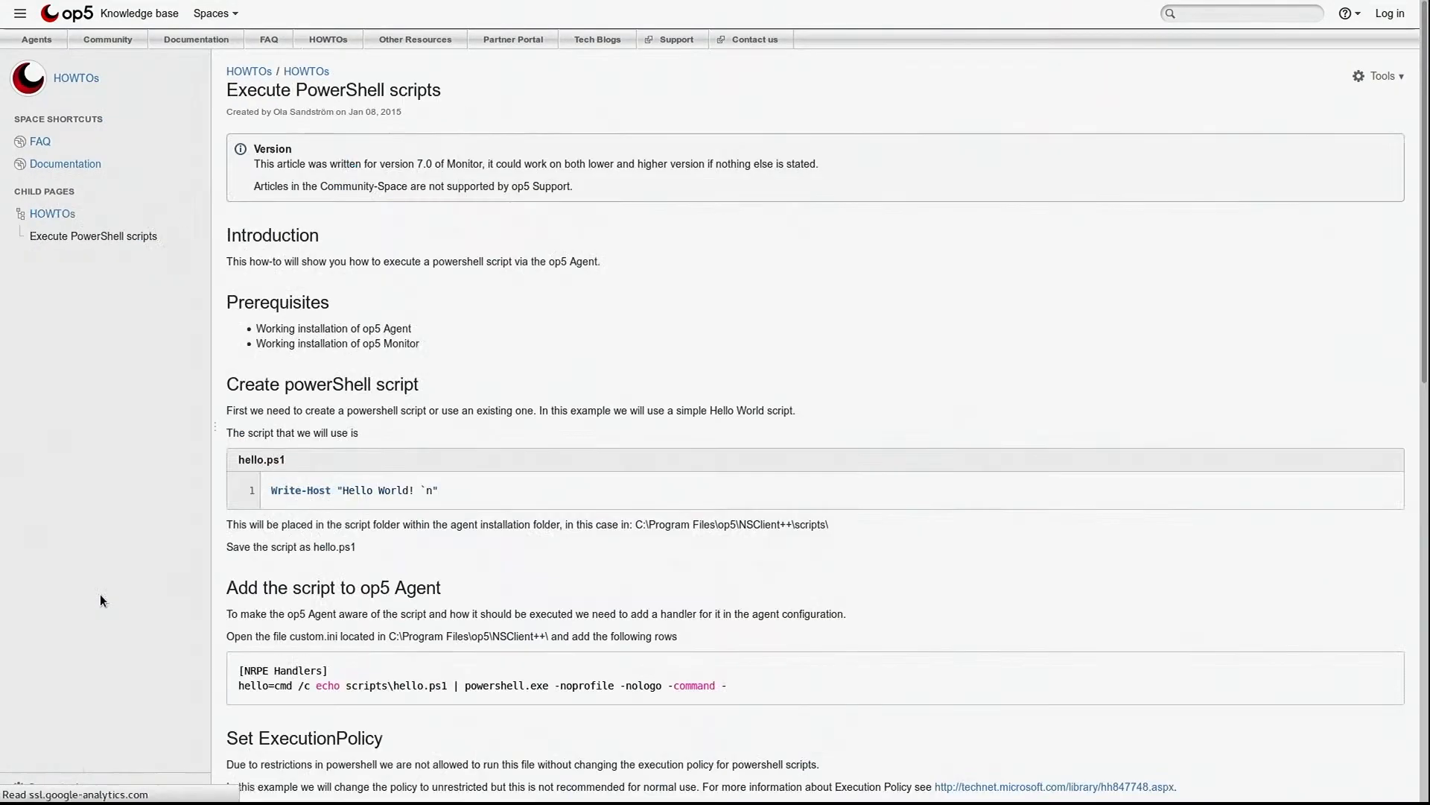
{"action": "scroll", "scroll_direction": "down", "scroll_amount": 3}
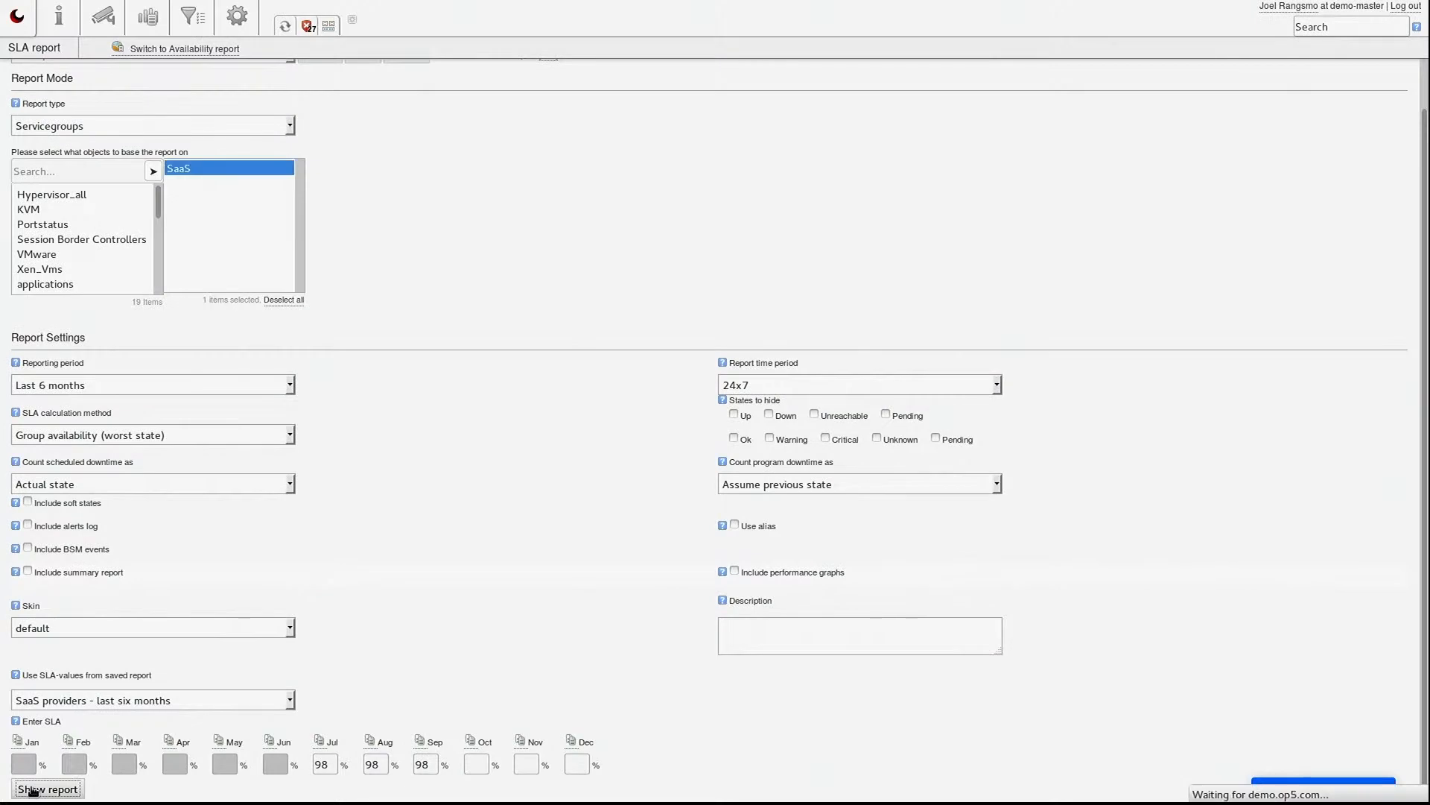
Generate the SaaS six-month SLA breakdown report and scroll through the results
{"action": "left_click", "coordinate": [46, 789]}
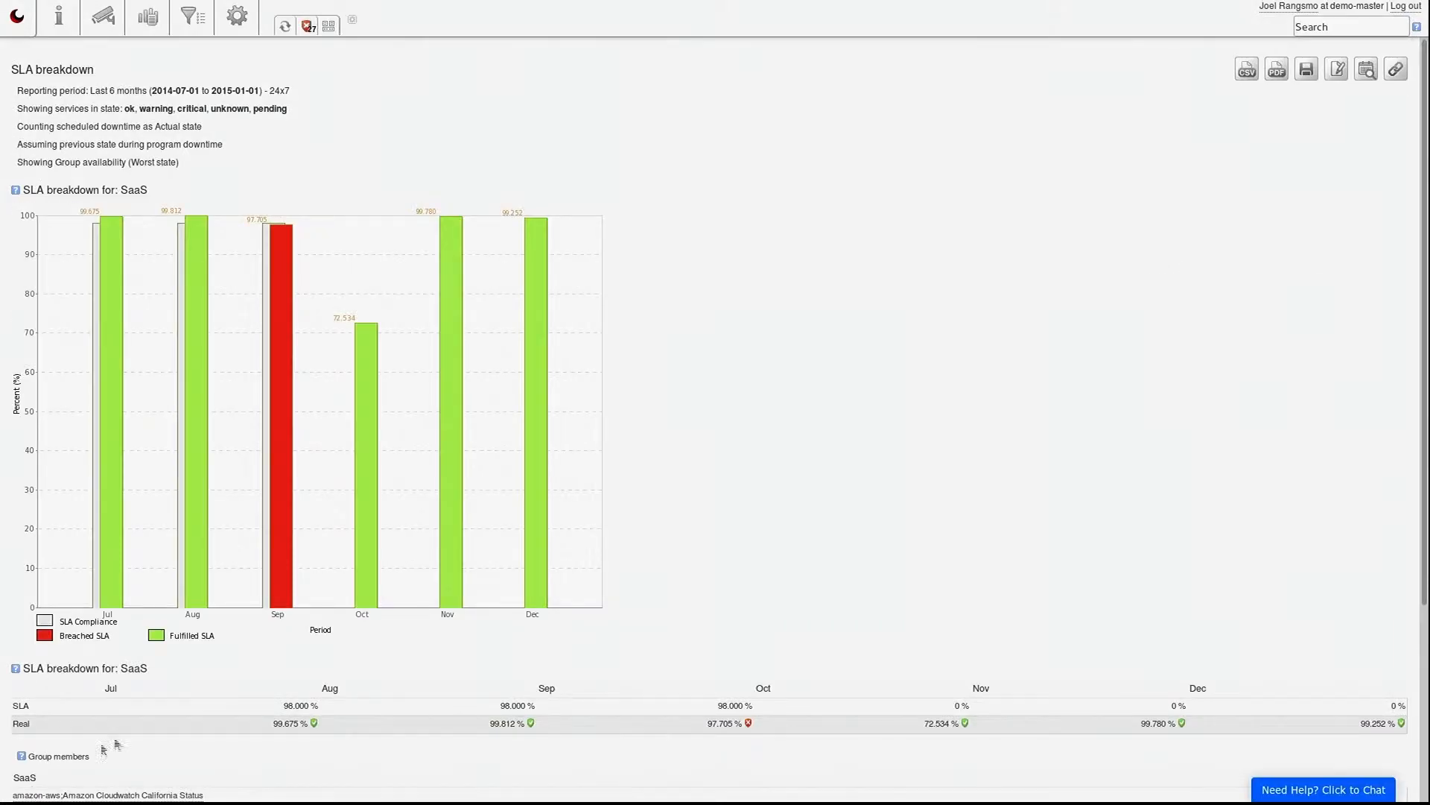
{"action": "scroll", "scroll_direction": "down", "scroll_amount": 3}
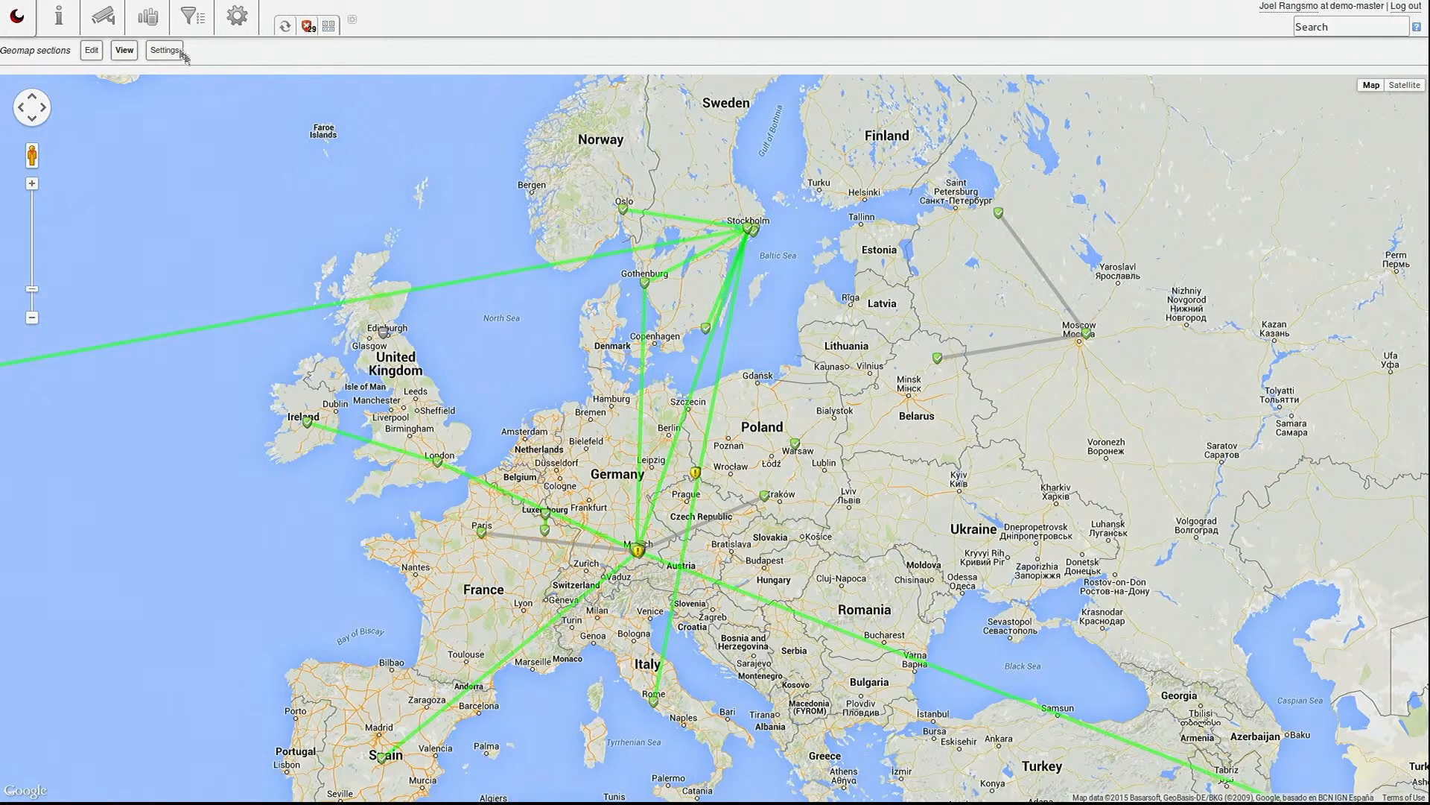
Go to Reporting > Graphs and view the vmware-cpu-trend combined graph
{"action": "left_click", "coordinate": [146, 17]}
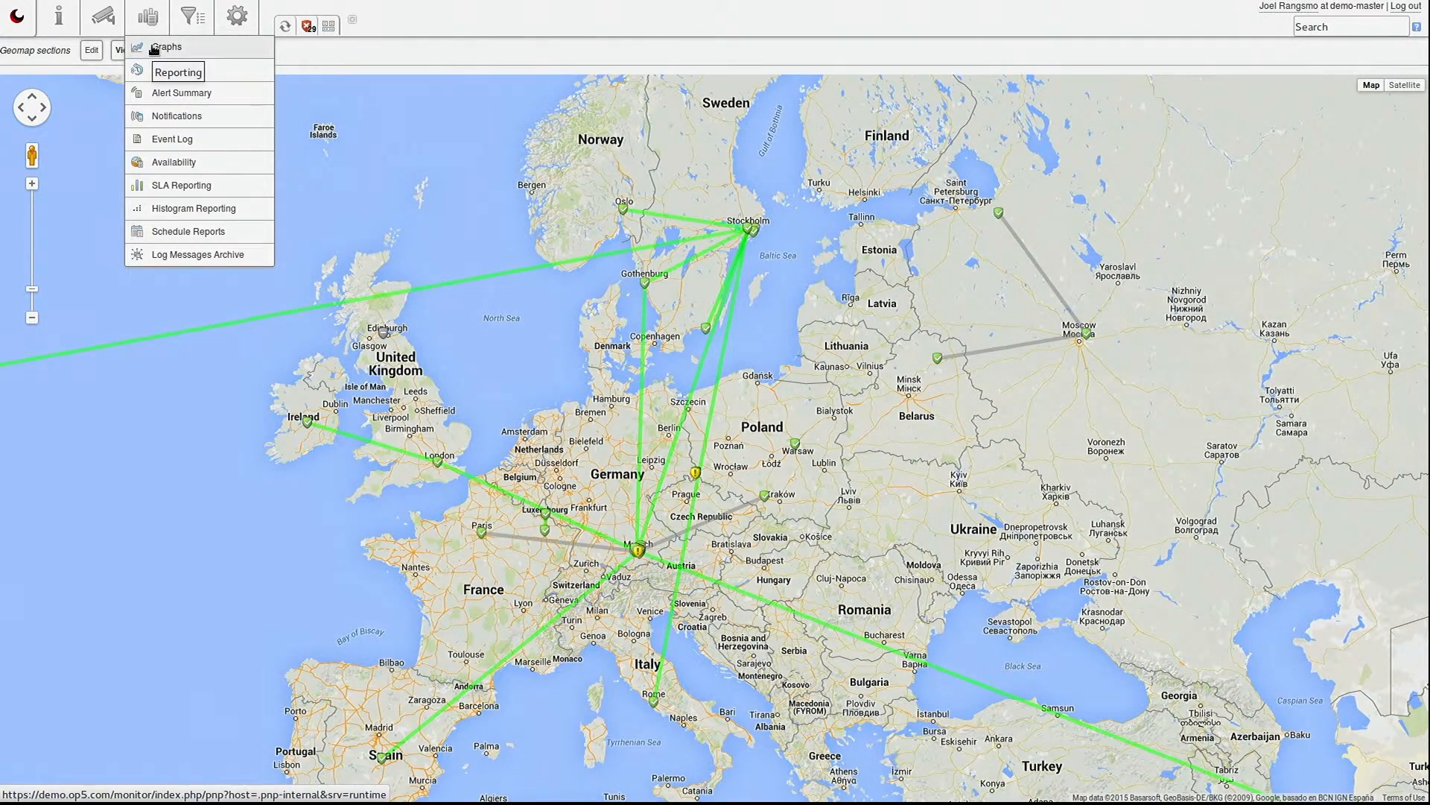
{"action": "left_click", "coordinate": [178, 71]}
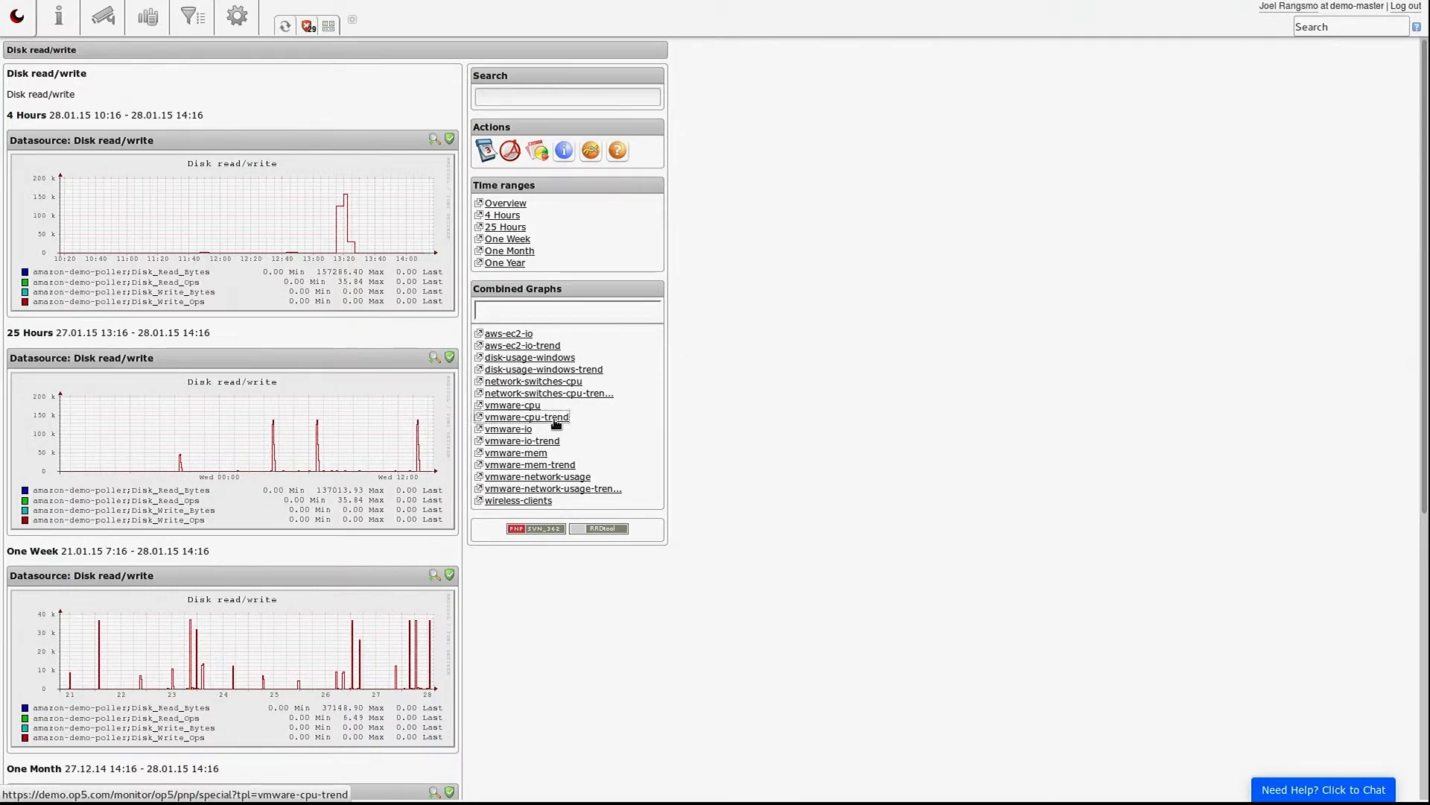
{"action": "left_click", "coordinate": [512, 404]}
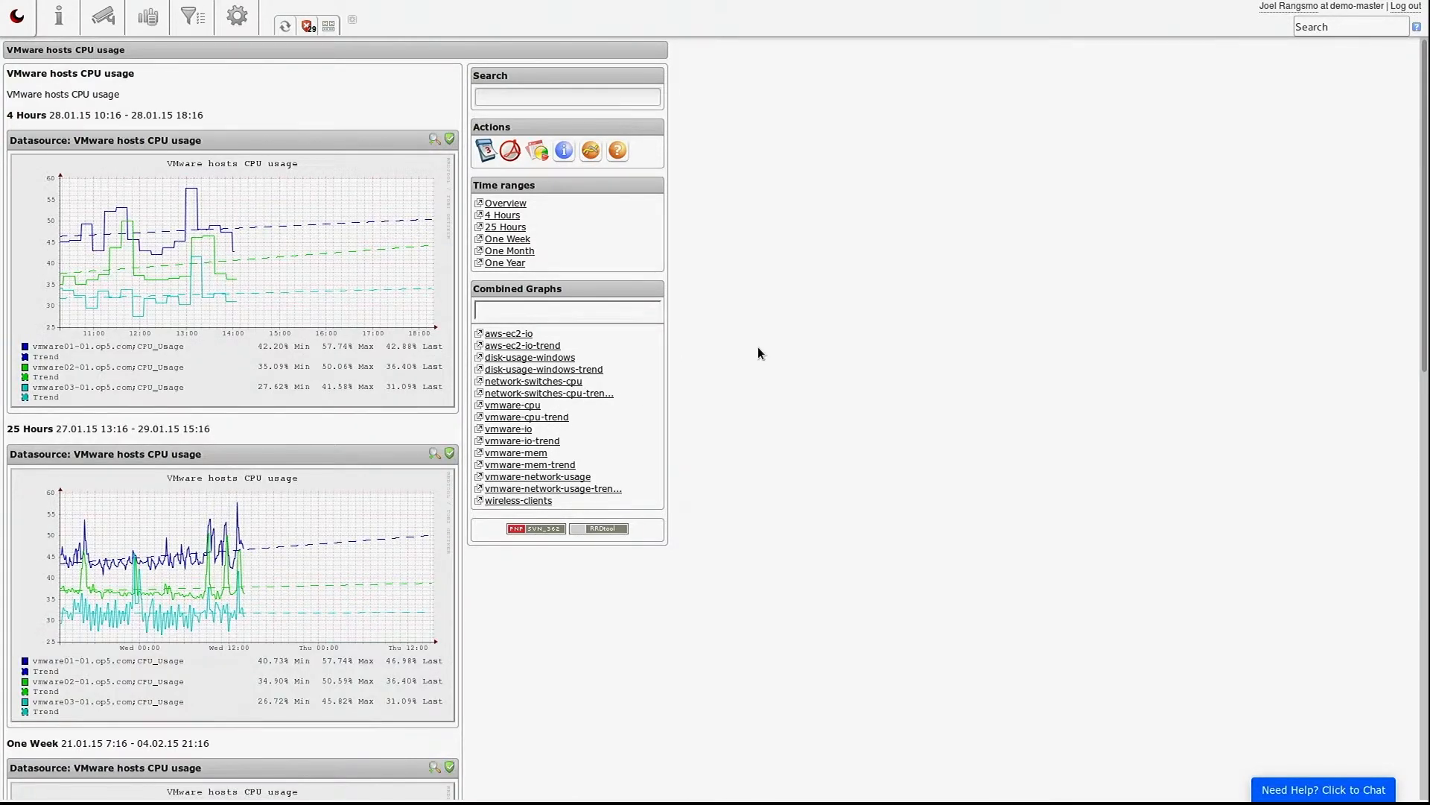
{"action": "scroll", "scroll_direction": "down", "scroll_amount": 3}
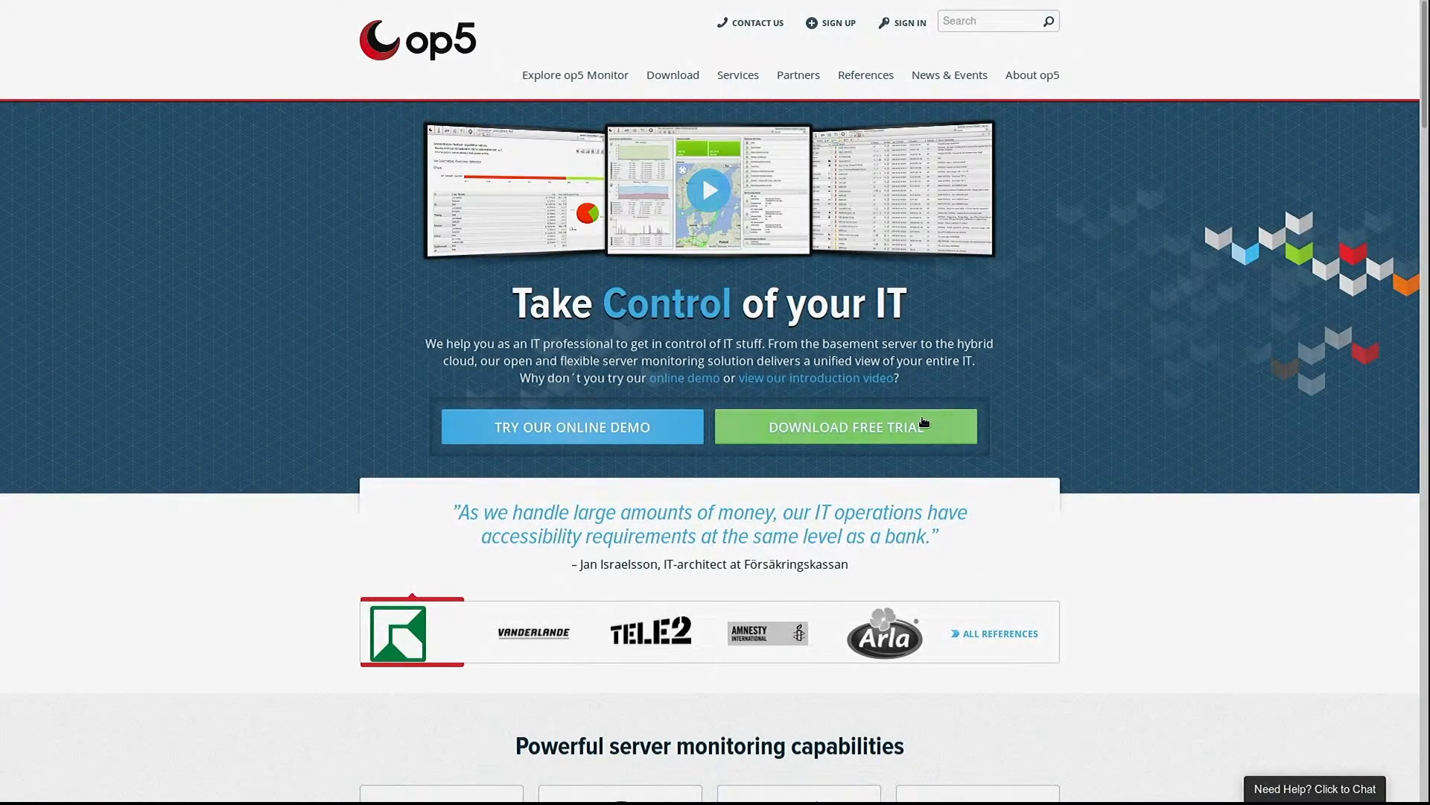
Visit the free trial download page, then the Contact us page's office addresses
{"action": "left_click", "coordinate": [672, 74]}
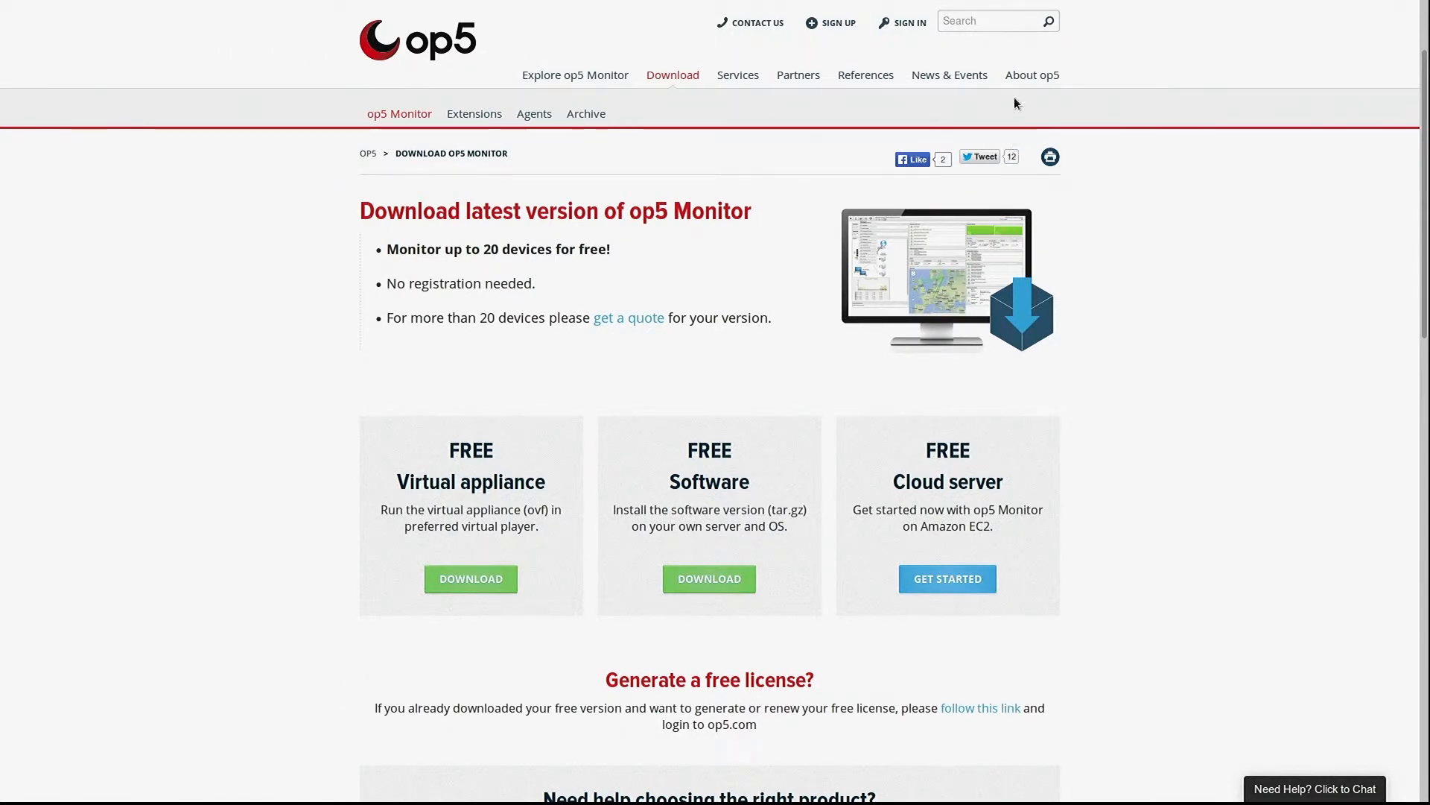
{"action": "left_click", "coordinate": [1032, 75]}
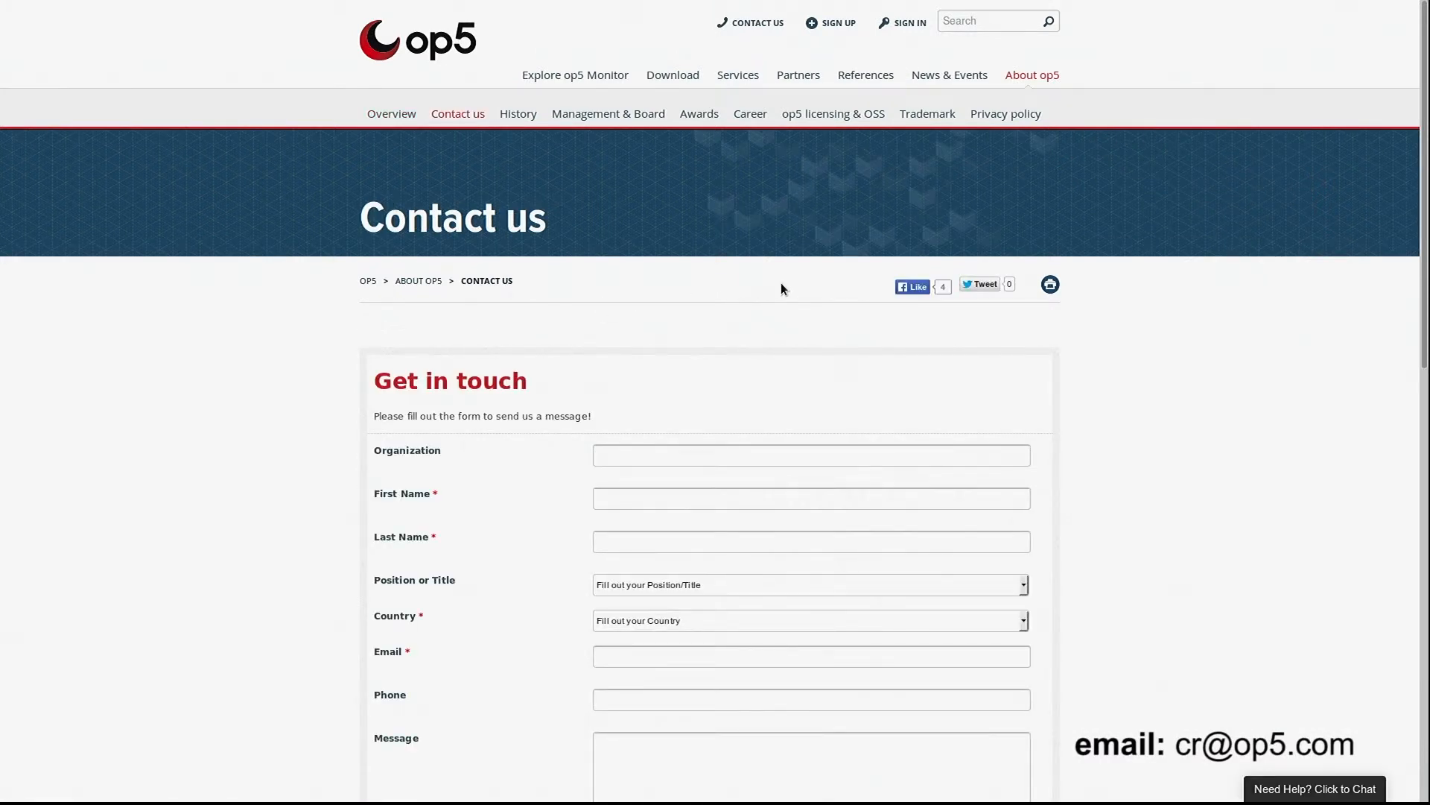
{"action": "scroll", "scroll_direction": "down", "scroll_amount": 3}
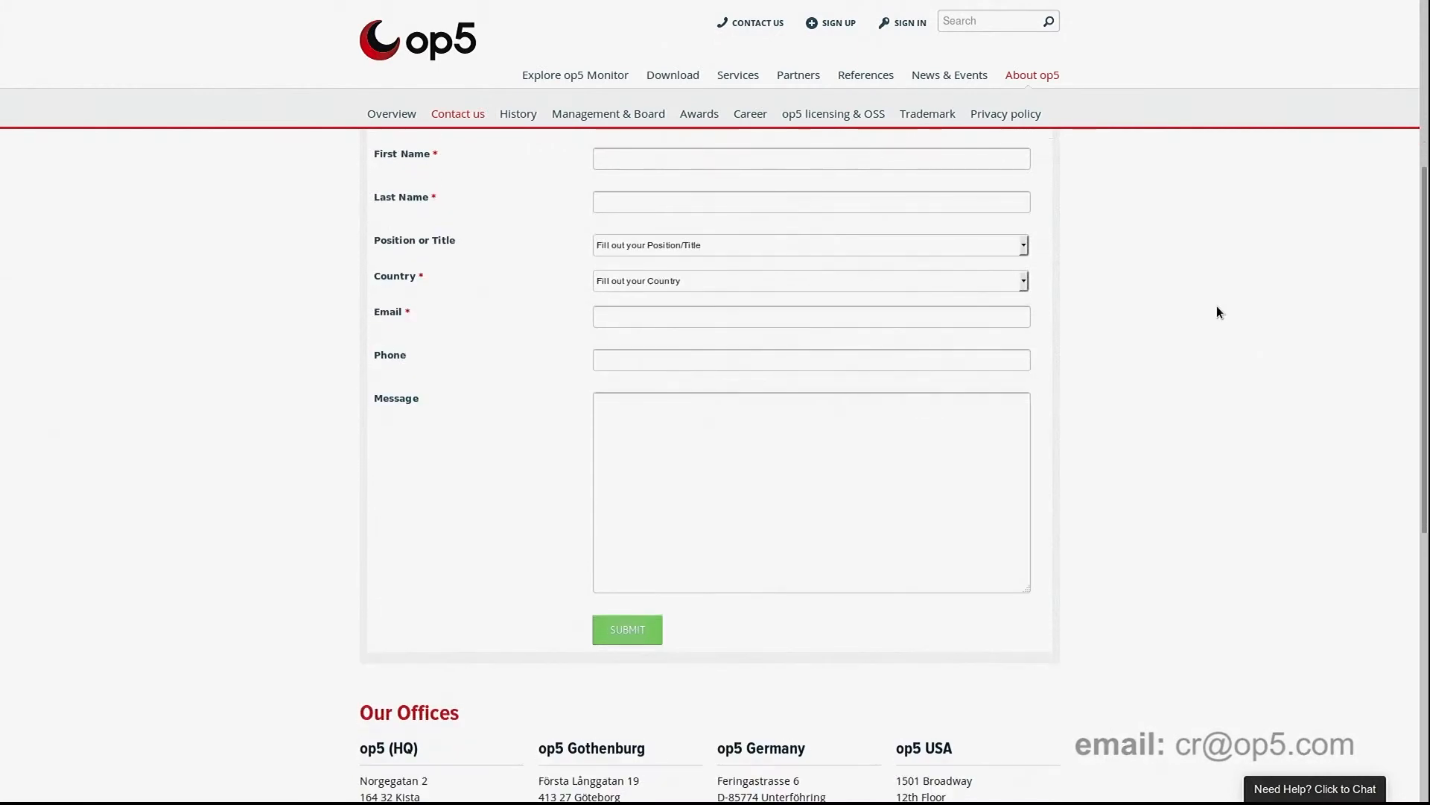
{"action": "scroll", "scroll_direction": "down", "scroll_amount": 3}
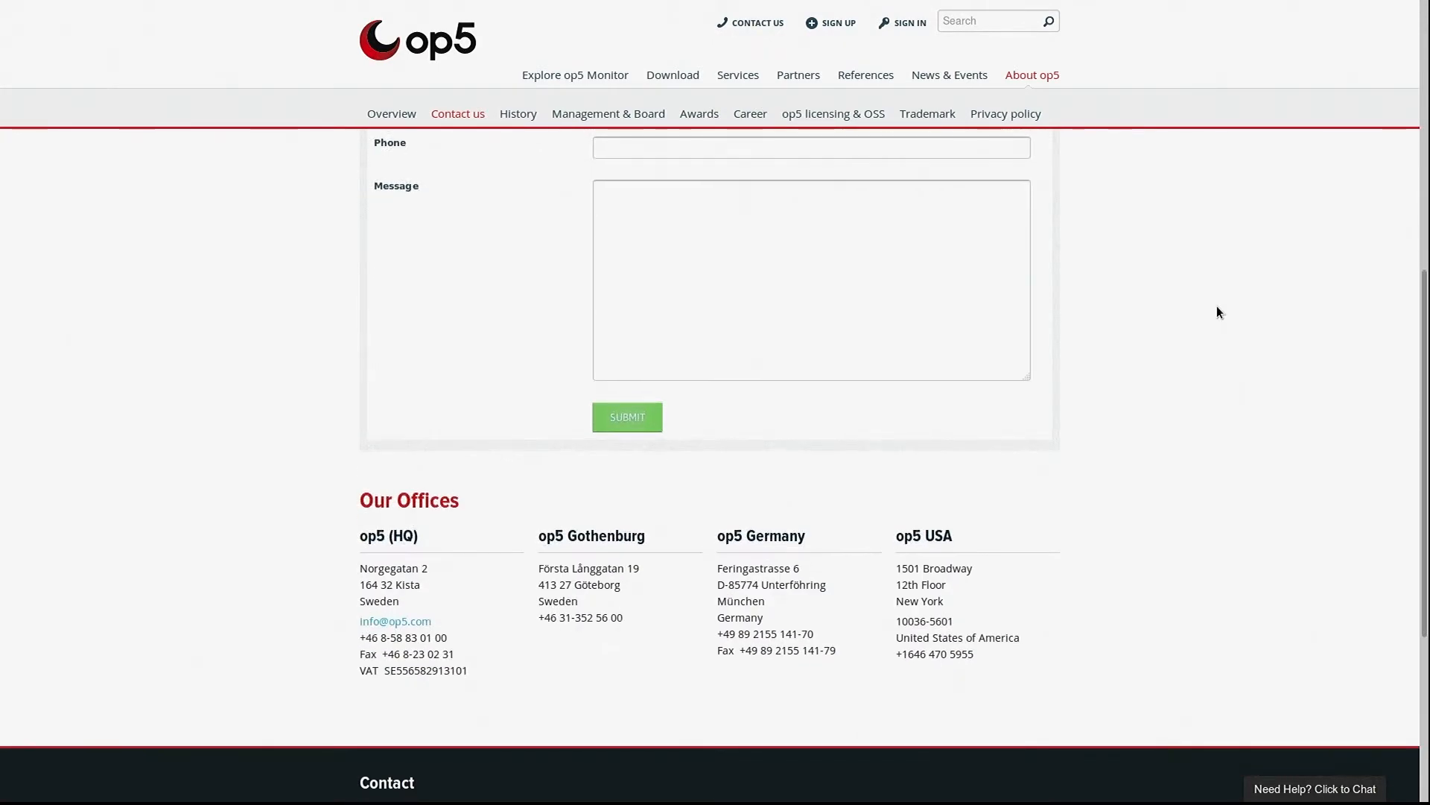